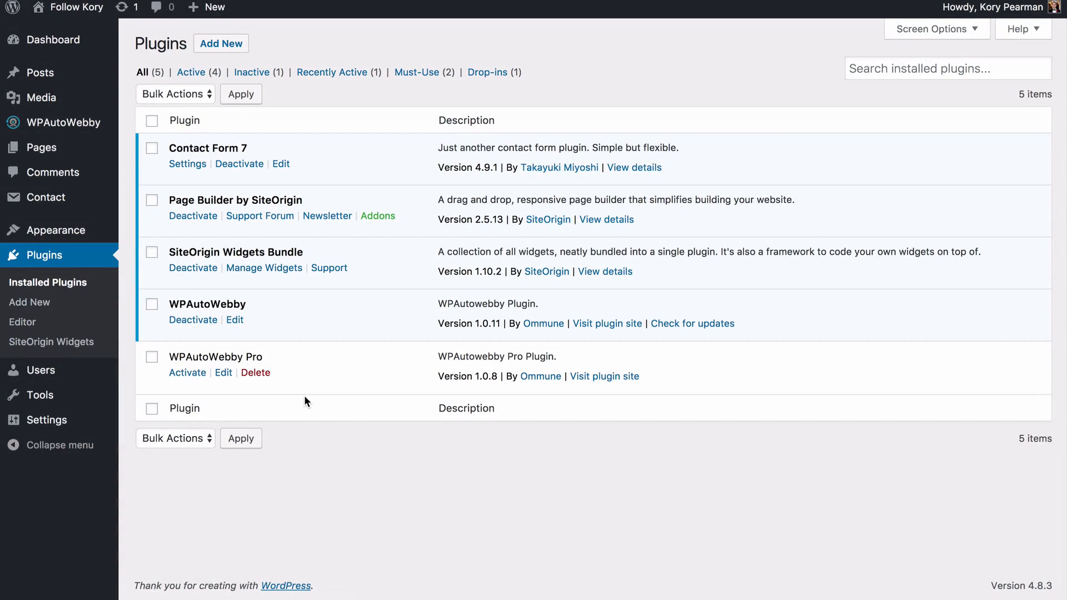
{"action": "mouse_move", "coordinate": [97, 175]}
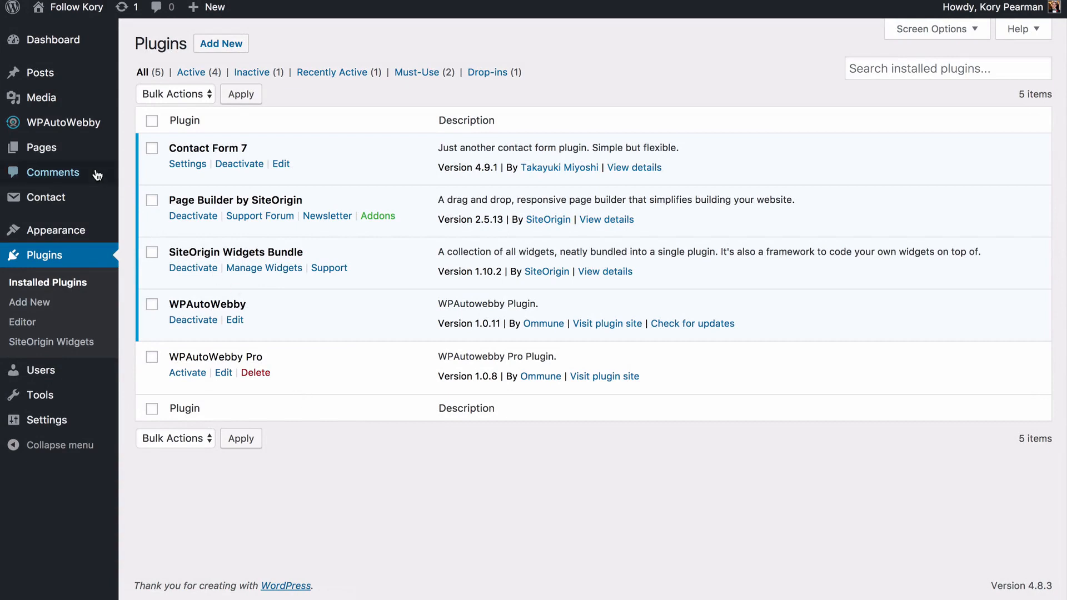
{"action": "mouse_move", "coordinate": [235, 354]}
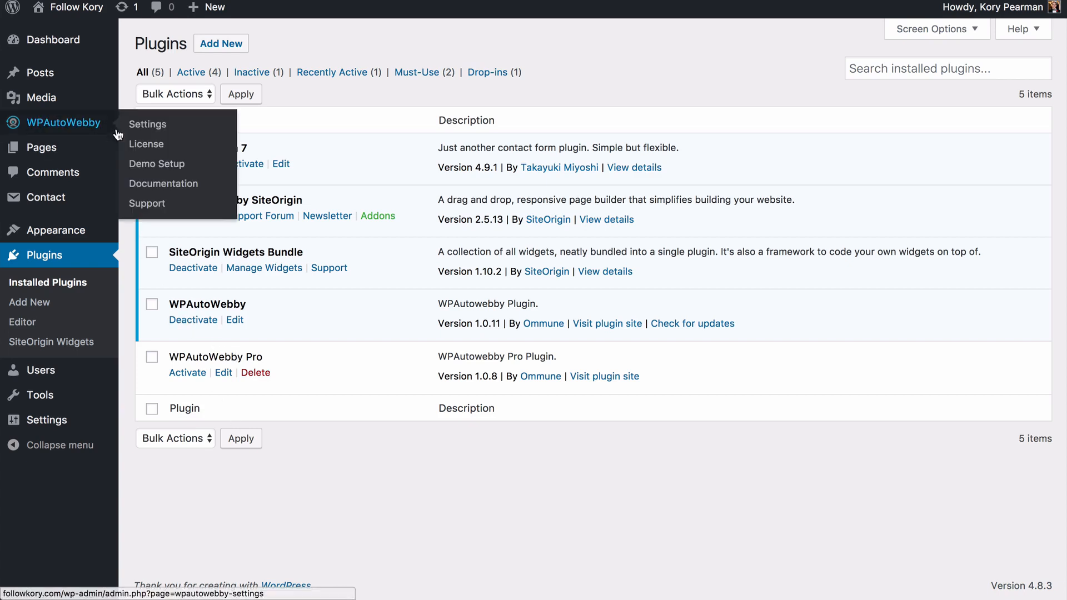
{"action": "mouse_move", "coordinate": [156, 163]}
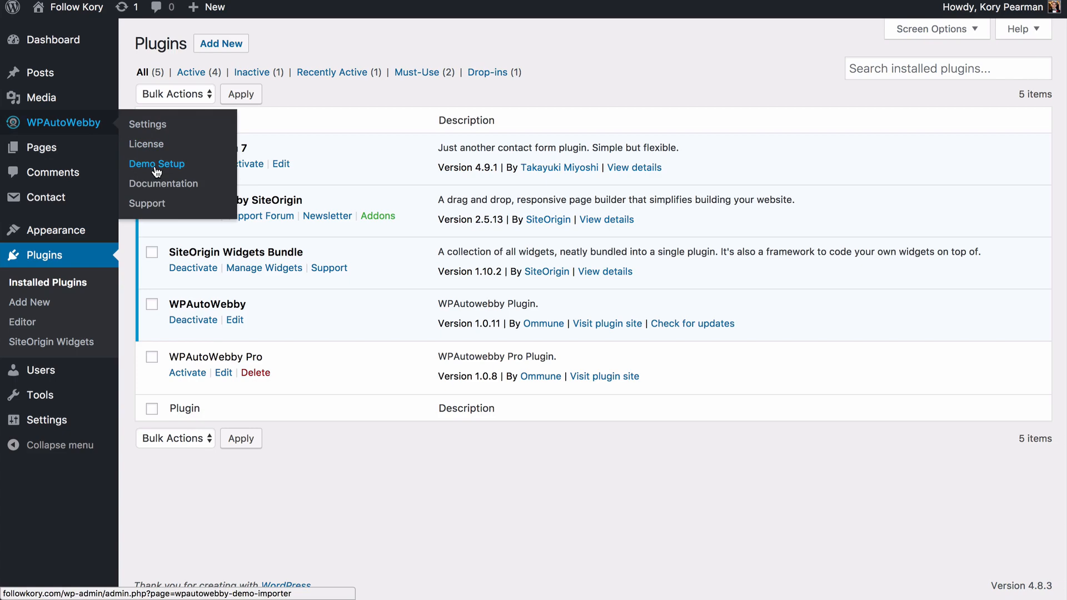
- Open the Pages list showing Live Page 1–5, Offer Ended and Registration pages
{"action": "left_click", "coordinate": [157, 164]}
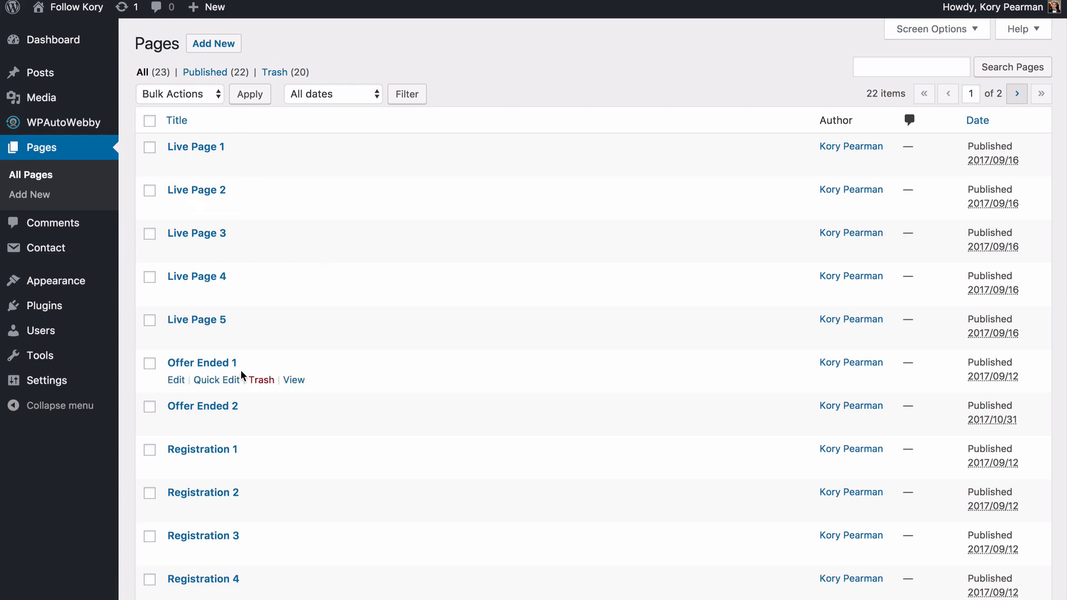
{"action": "mouse_move", "coordinate": [252, 239]}
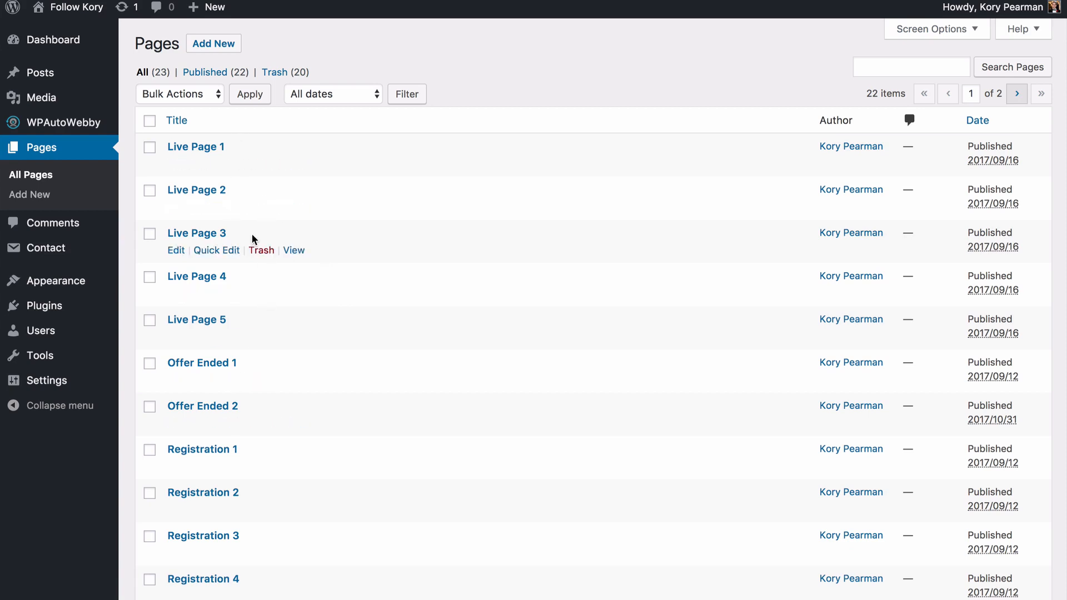
{"action": "mouse_move", "coordinate": [45, 305]}
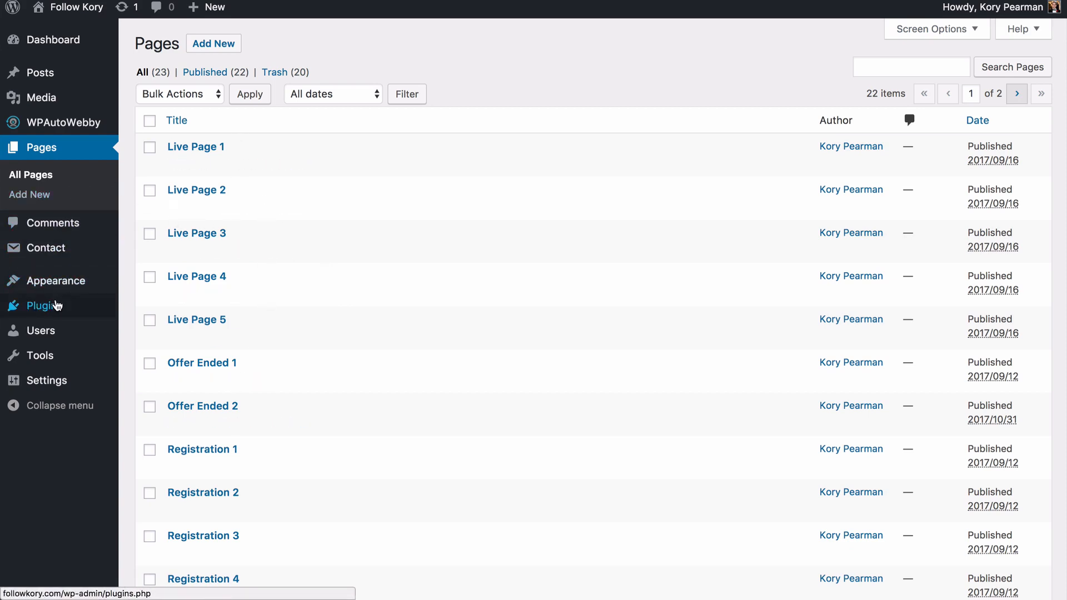
- Activate WPAutoWebby Pro, then start the Import Demo Data from Demo Setup
{"action": "left_click", "coordinate": [43, 306]}
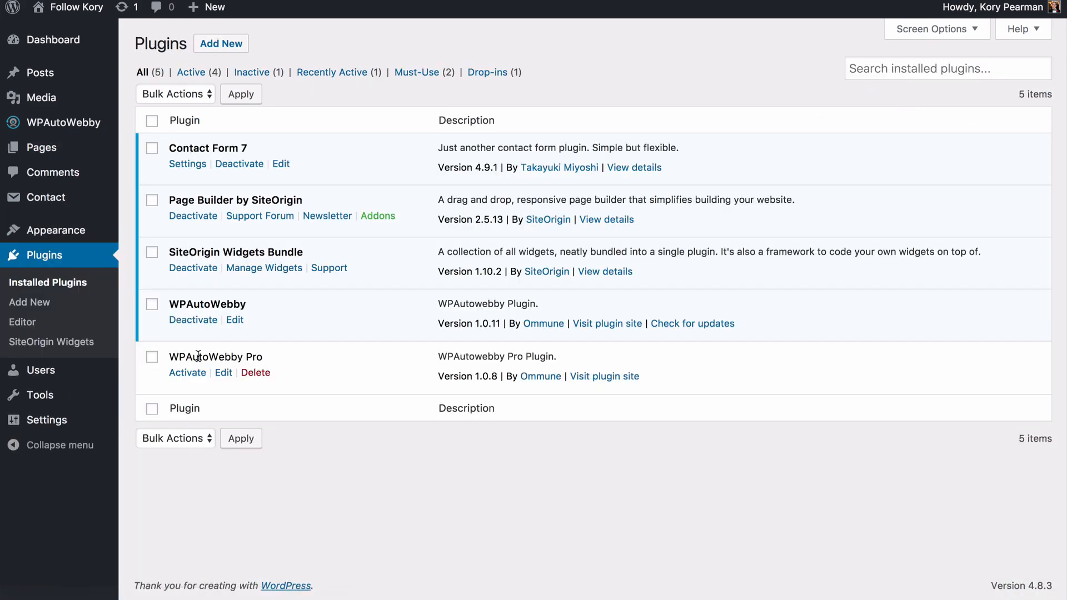
{"action": "left_click", "coordinate": [188, 372]}
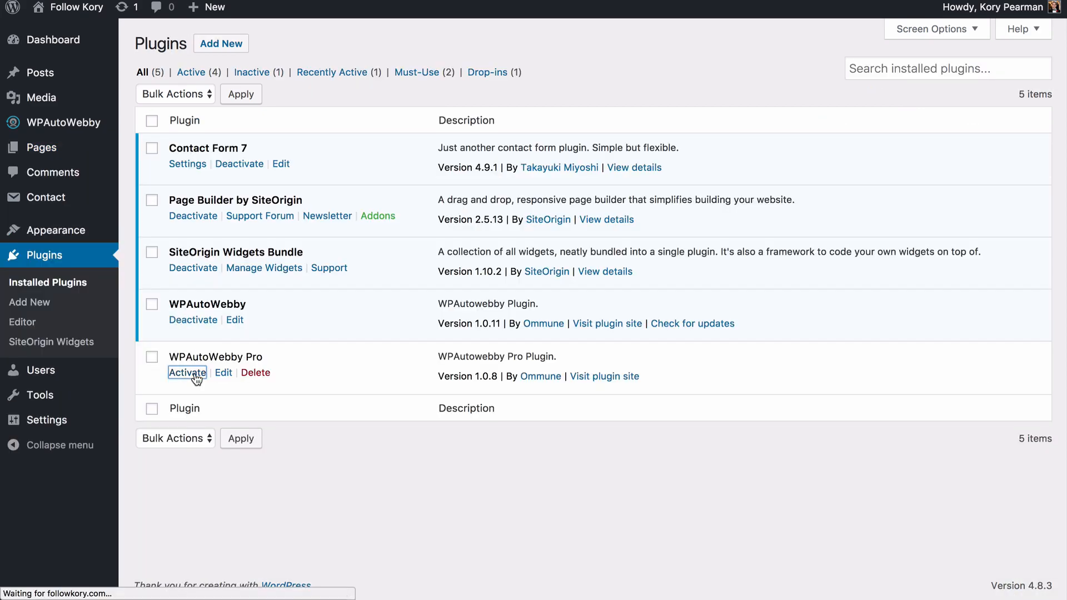
{"action": "left_click", "coordinate": [187, 372]}
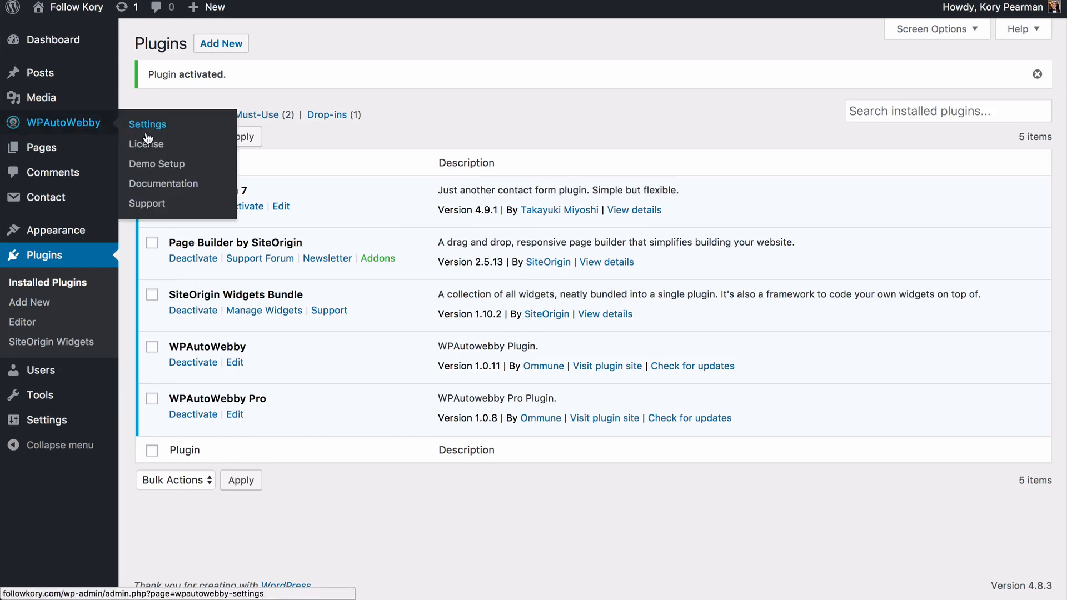
{"action": "mouse_move", "coordinate": [157, 164]}
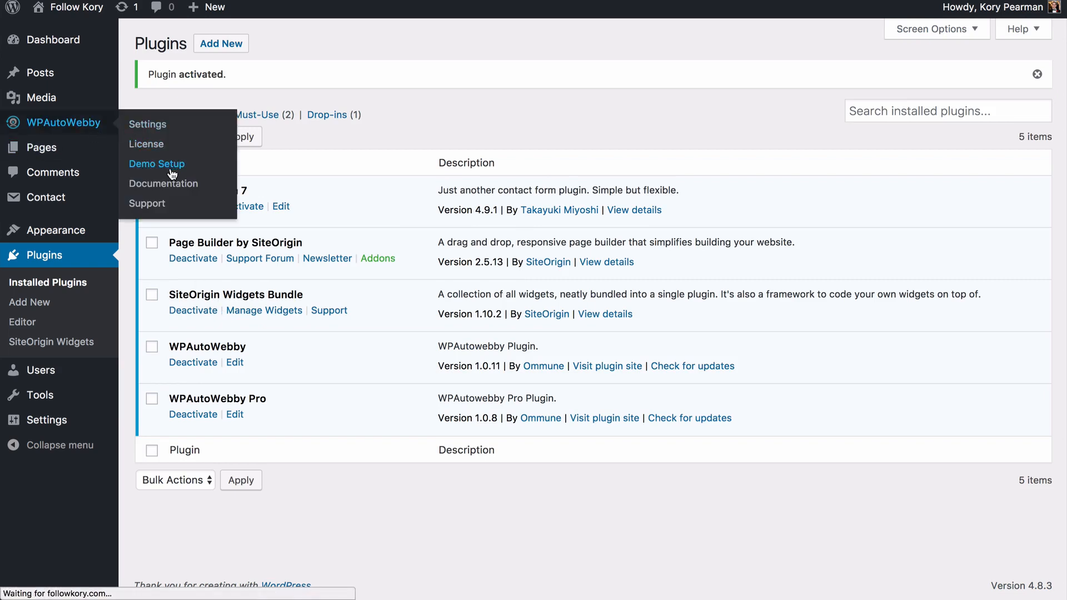
{"action": "left_click", "coordinate": [157, 164]}
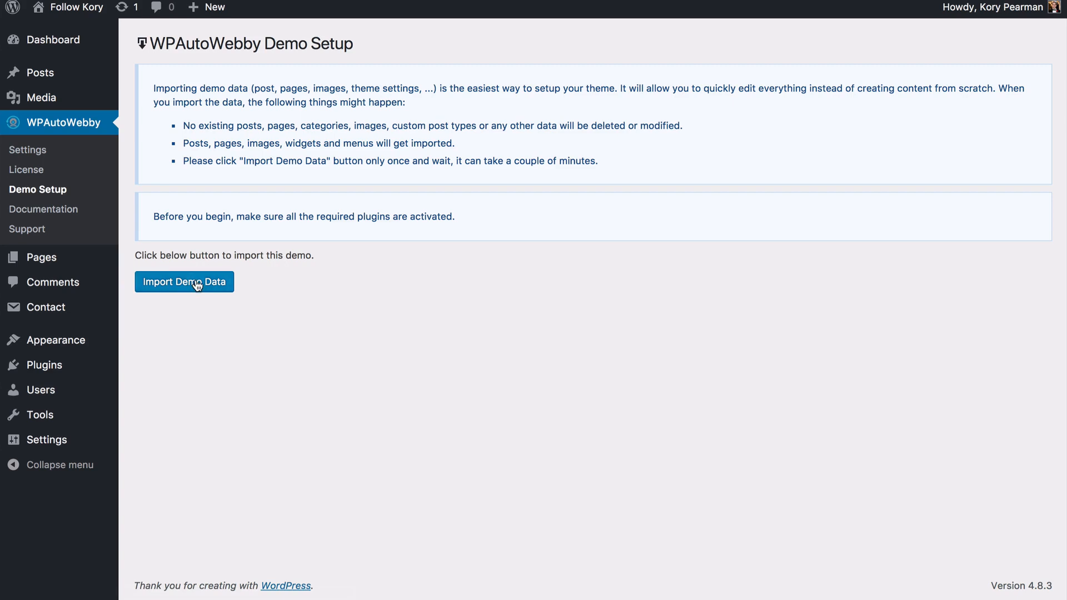
{"action": "left_click", "coordinate": [184, 282]}
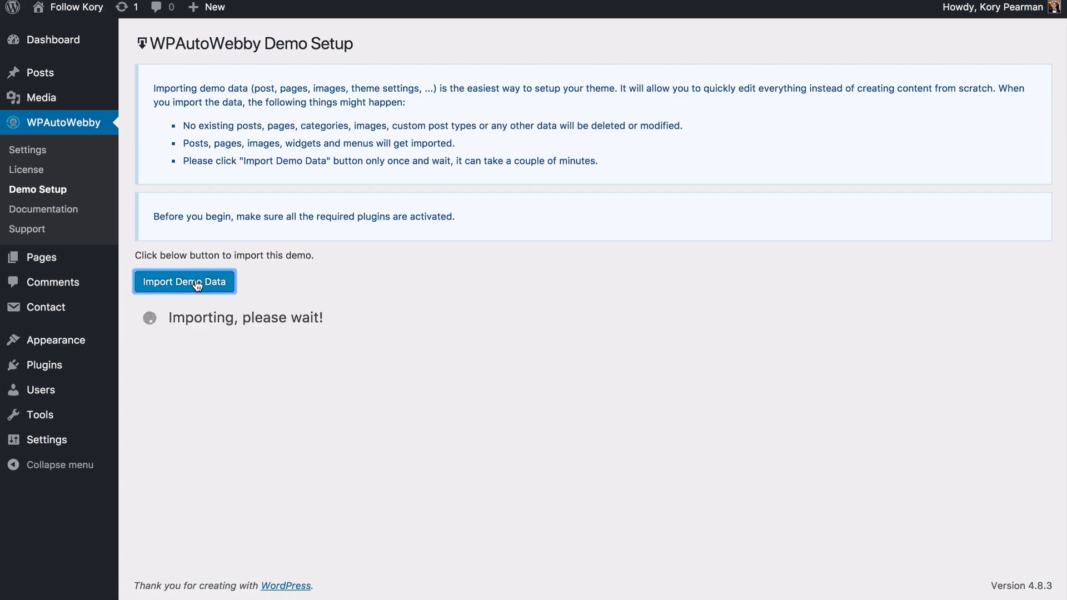
{"action": "mouse_move", "coordinate": [43, 97]}
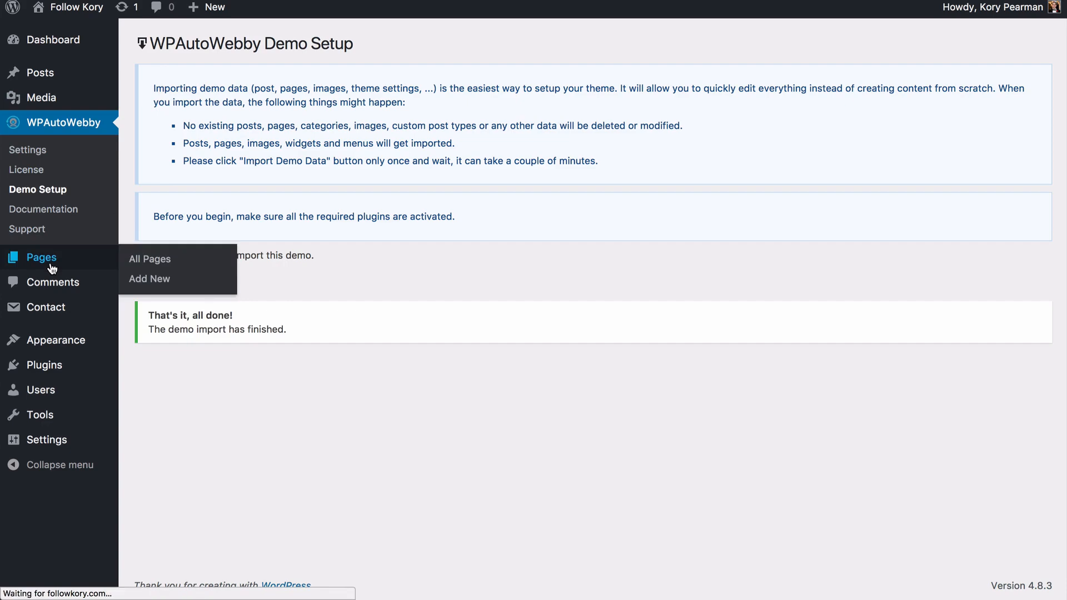
- Scroll through the imported (Pro) pages, then open WPAutoWebby Settings on the empty Redirects list
{"action": "left_click", "coordinate": [149, 258]}
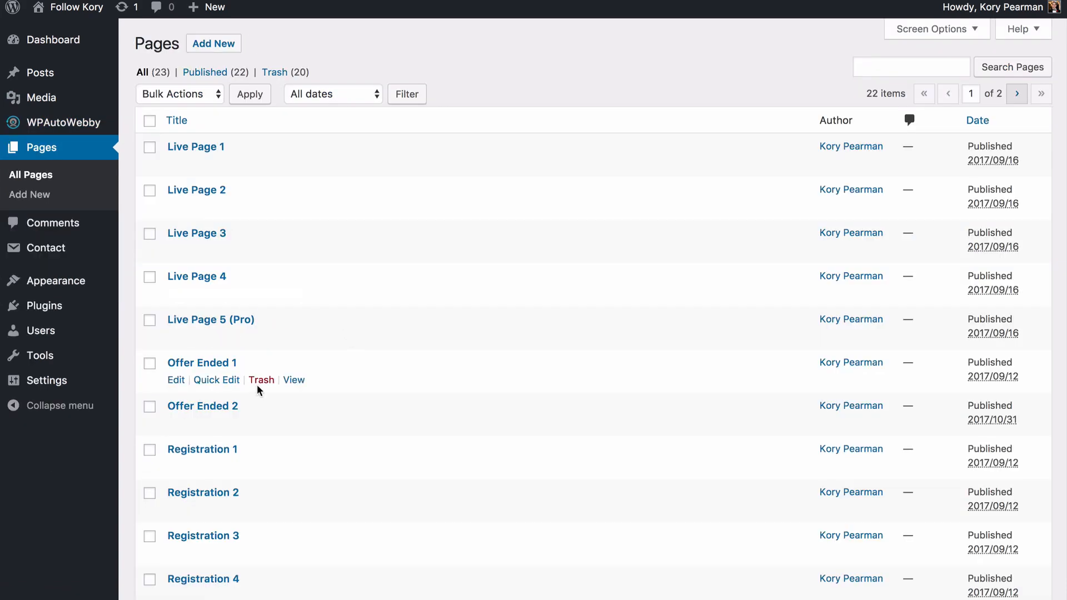
{"action": "scroll", "scroll_direction": "down", "scroll_amount": 3}
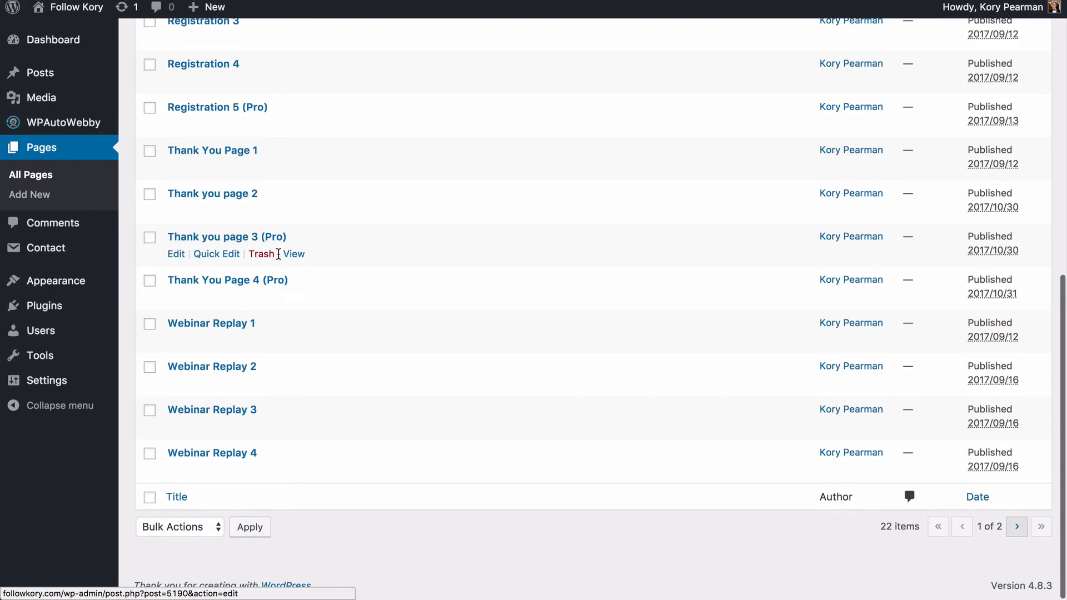
{"action": "mouse_move", "coordinate": [91, 140]}
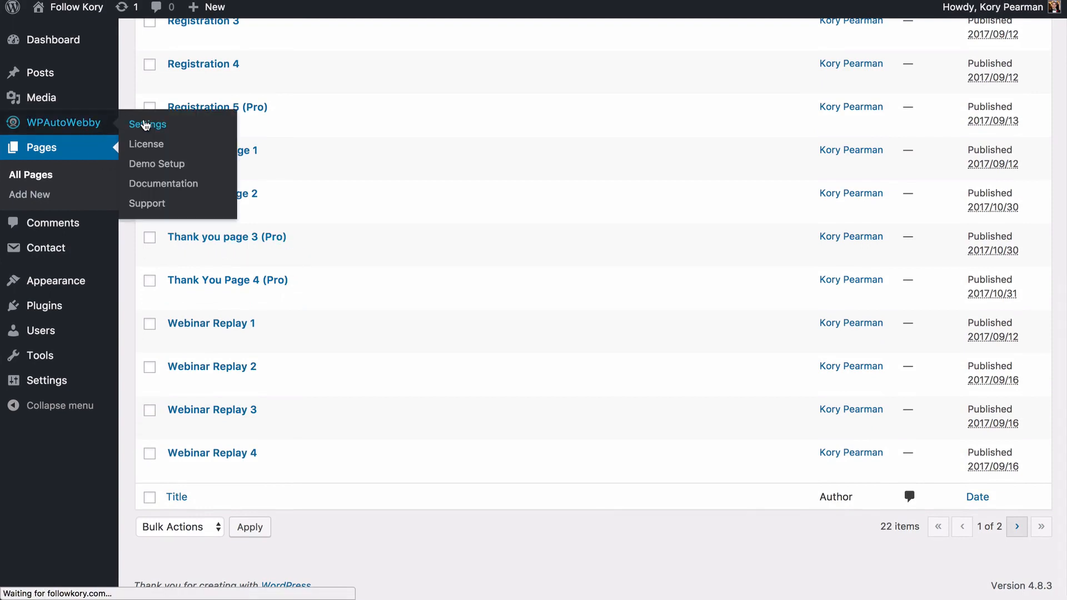
{"action": "left_click", "coordinate": [147, 124]}
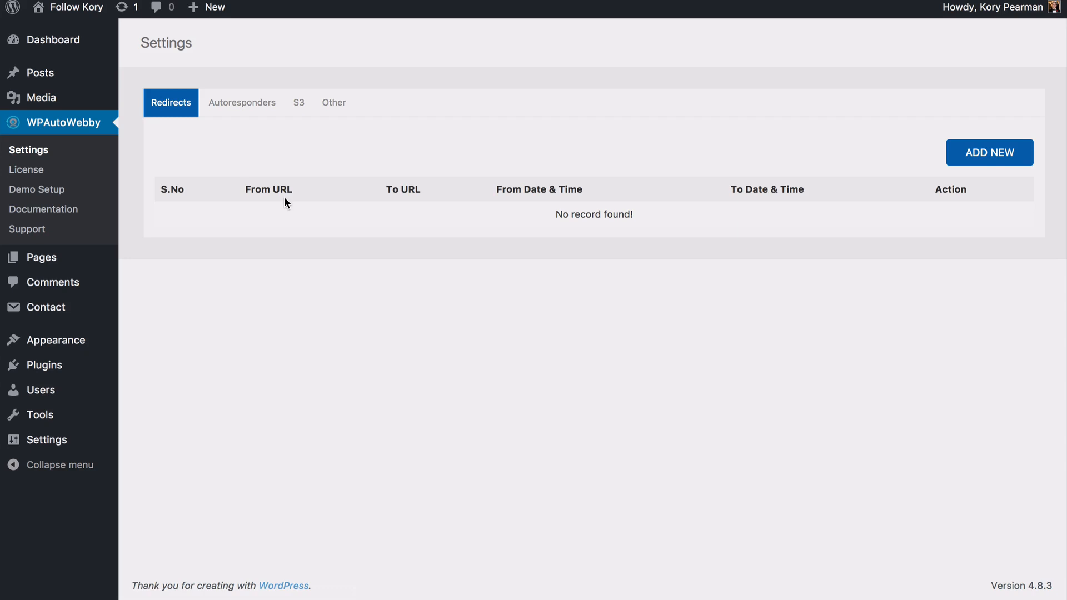
{"action": "mouse_move", "coordinate": [200, 148]}
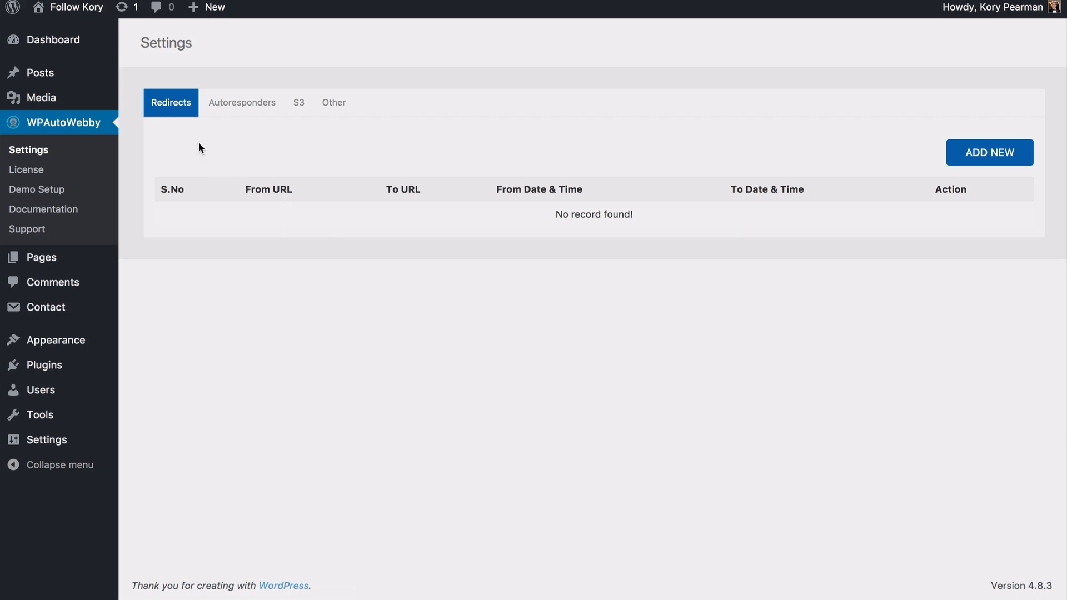
{"action": "mouse_move", "coordinate": [945, 157]}
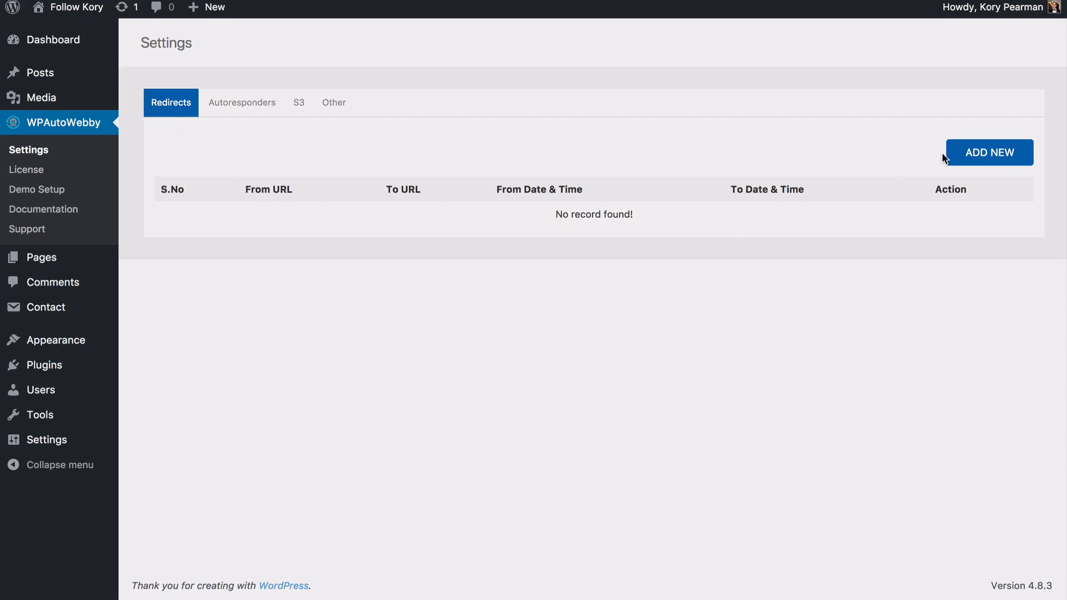
- Open the Redirect Settings dialog via ADD NEW and inspect the From, To and date fields
{"action": "left_click", "coordinate": [988, 152]}
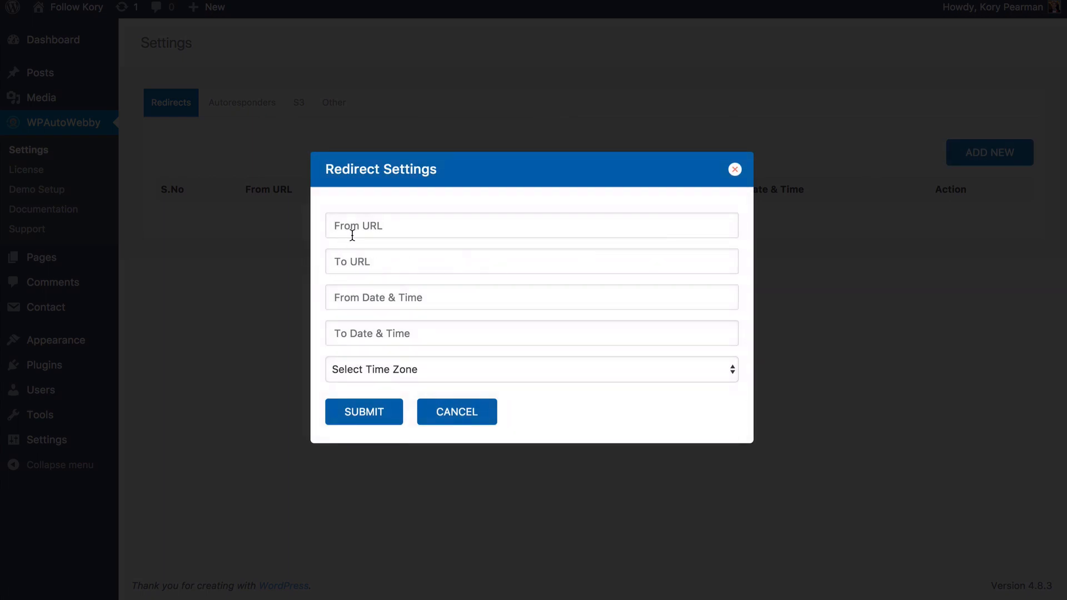
{"action": "left_click", "coordinate": [530, 225]}
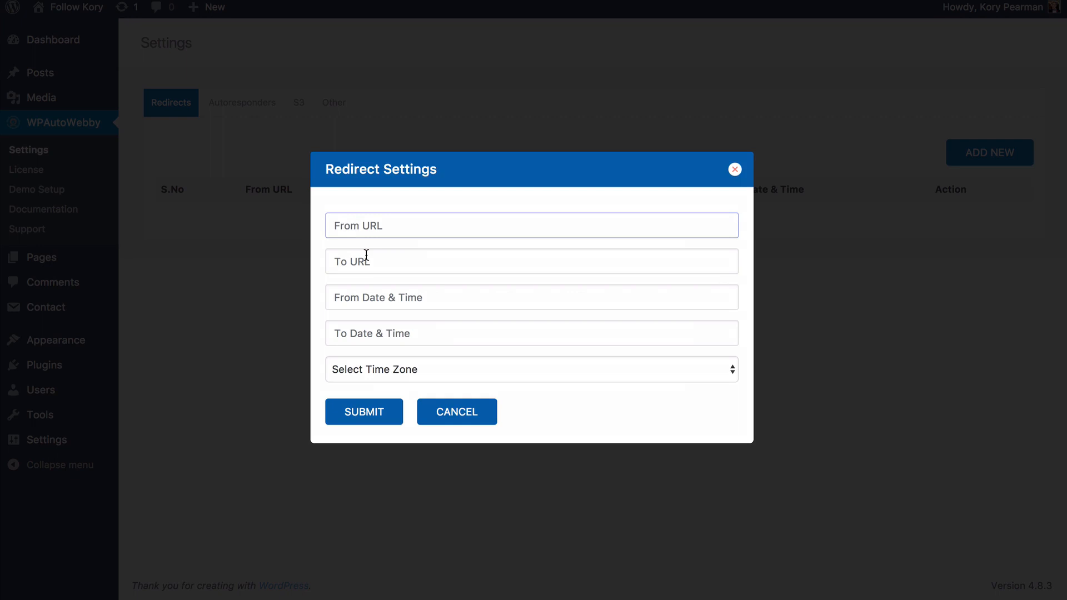
{"action": "left_click", "coordinate": [531, 260]}
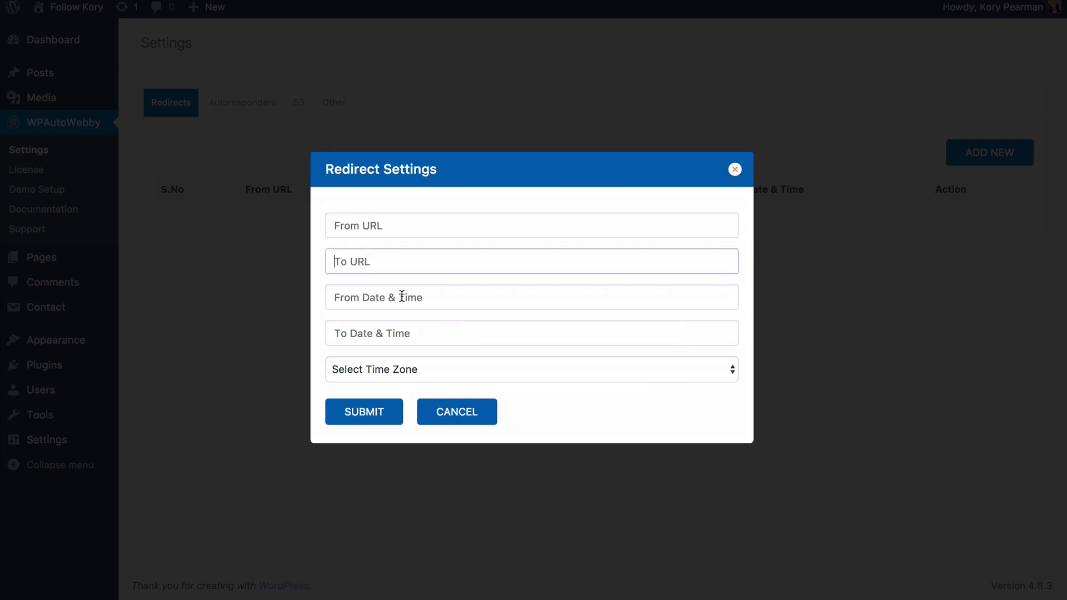
{"action": "mouse_move", "coordinate": [422, 295]}
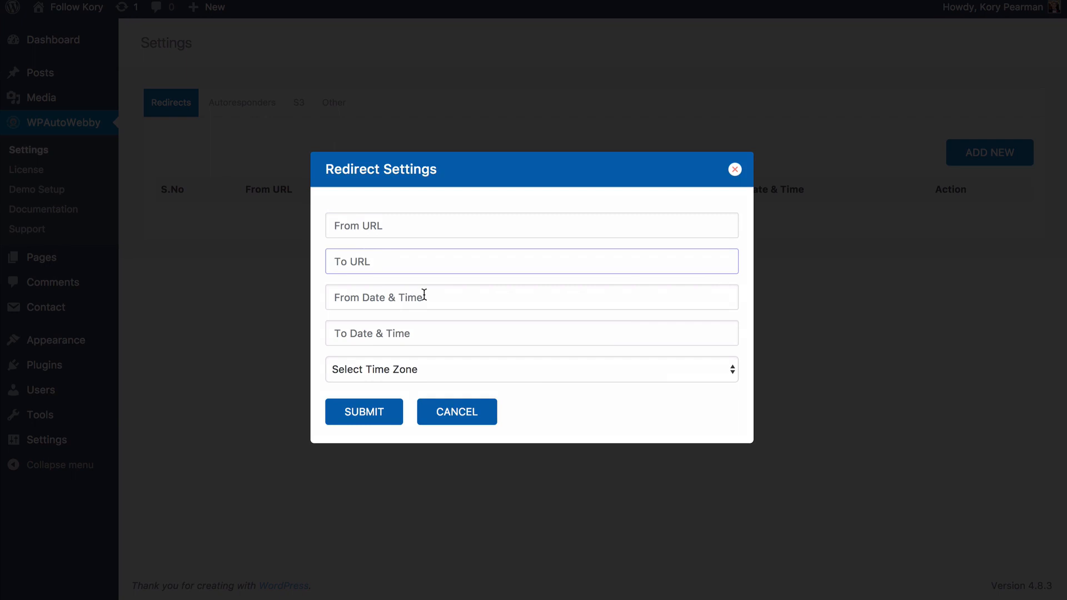
{"action": "mouse_move", "coordinate": [415, 227]}
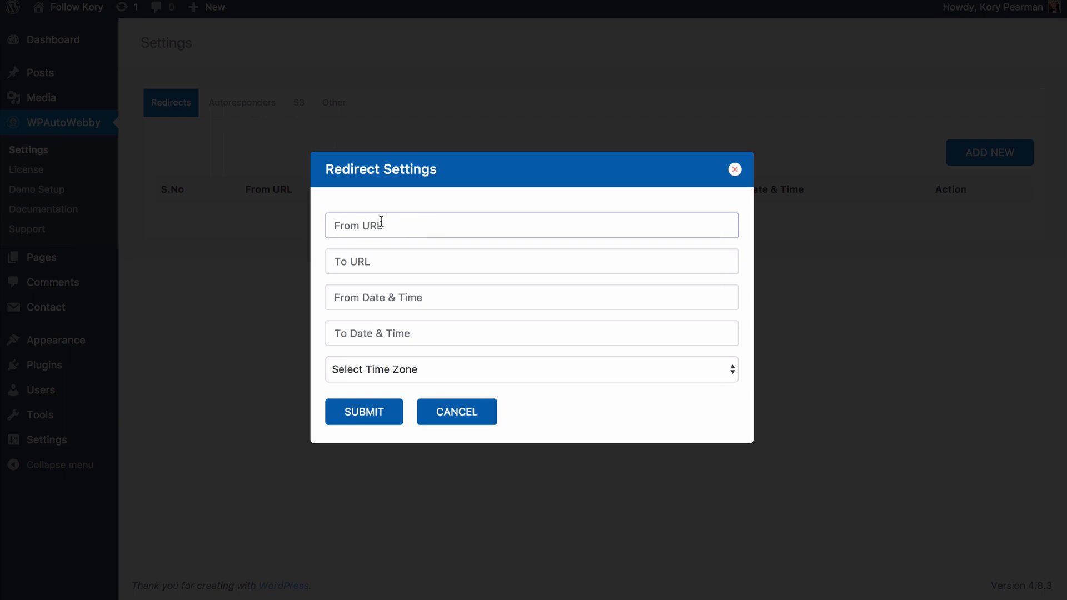
{"action": "left_click", "coordinate": [530, 297]}
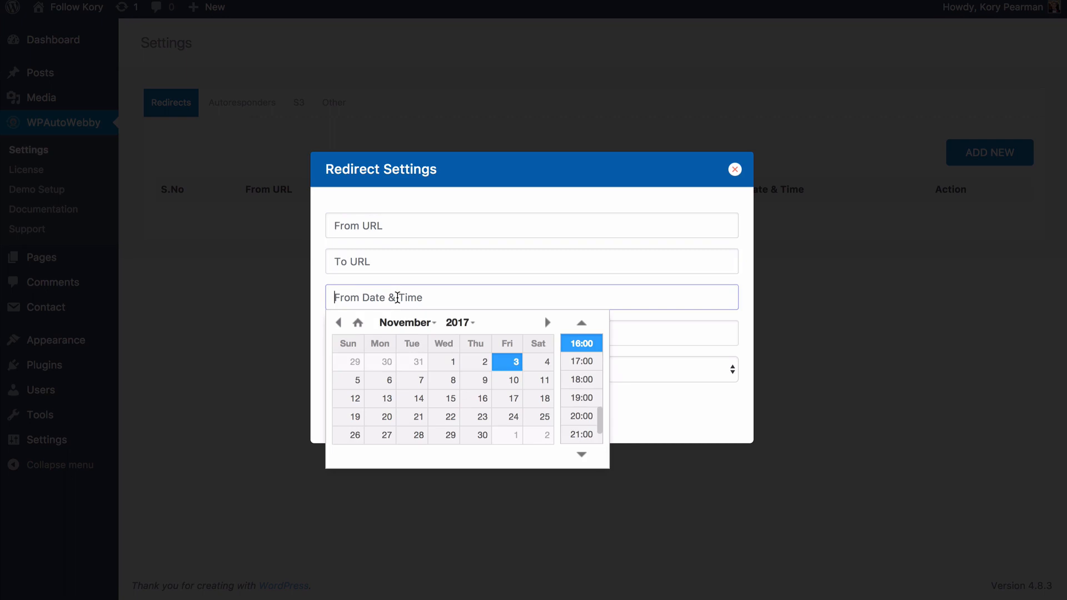
{"action": "mouse_move", "coordinate": [406, 227]}
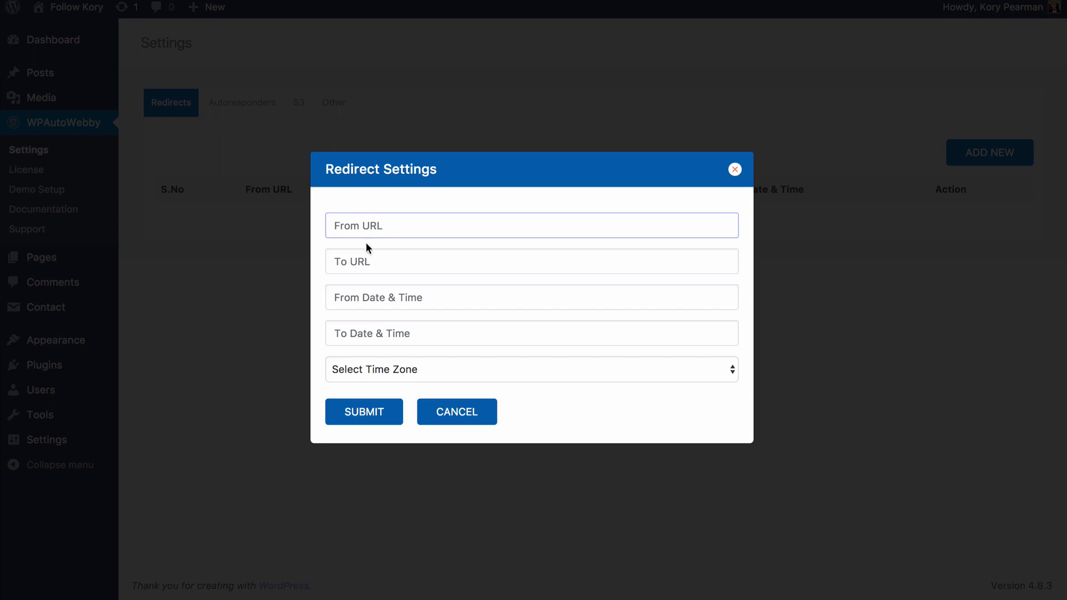
{"action": "left_click", "coordinate": [531, 260]}
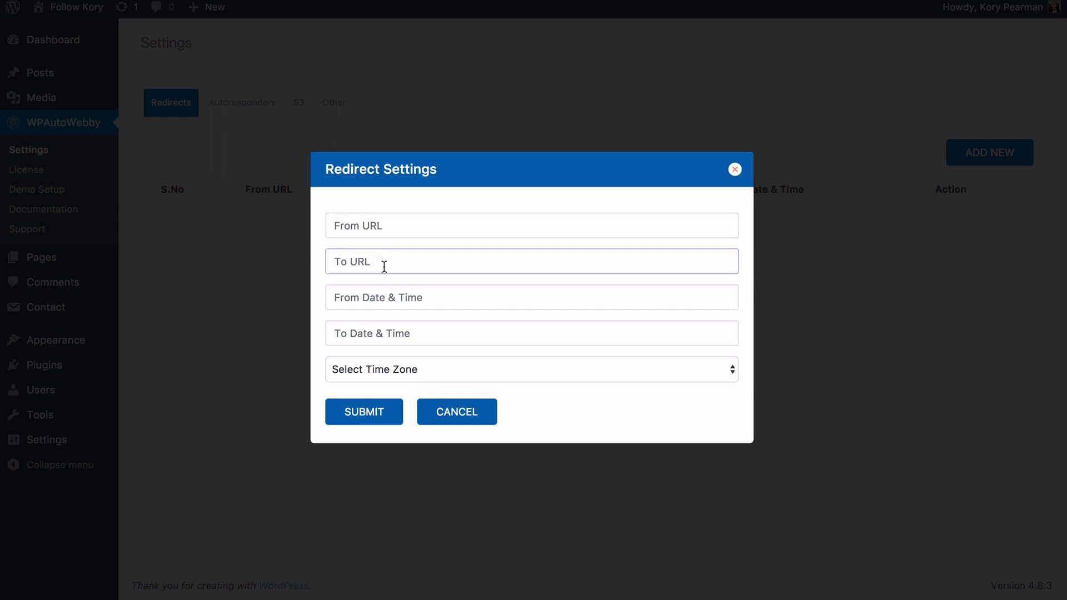
{"action": "mouse_move", "coordinate": [395, 286]}
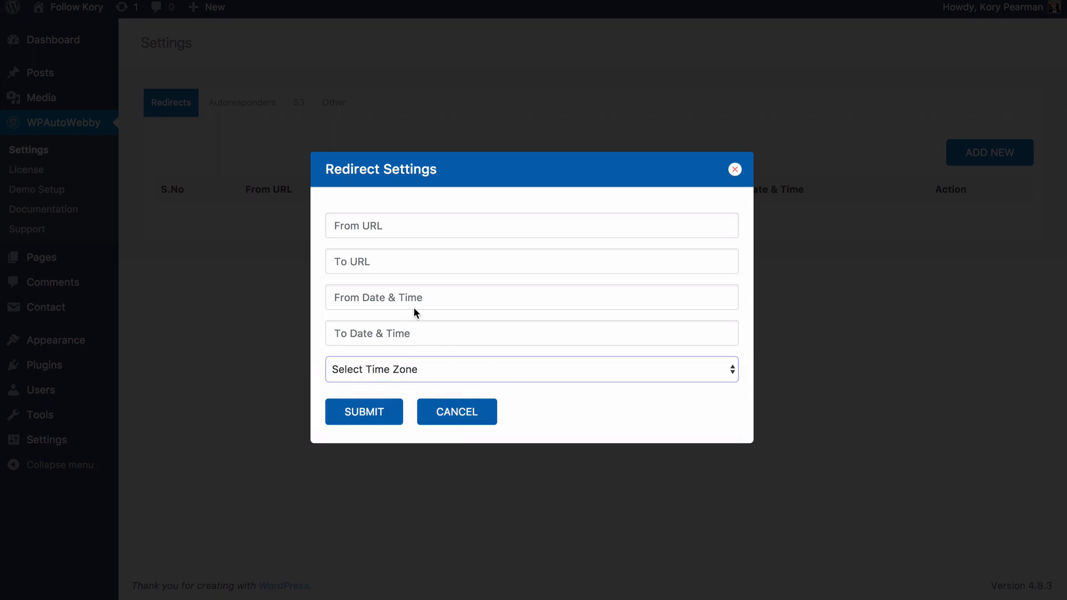
{"action": "mouse_move", "coordinate": [434, 242]}
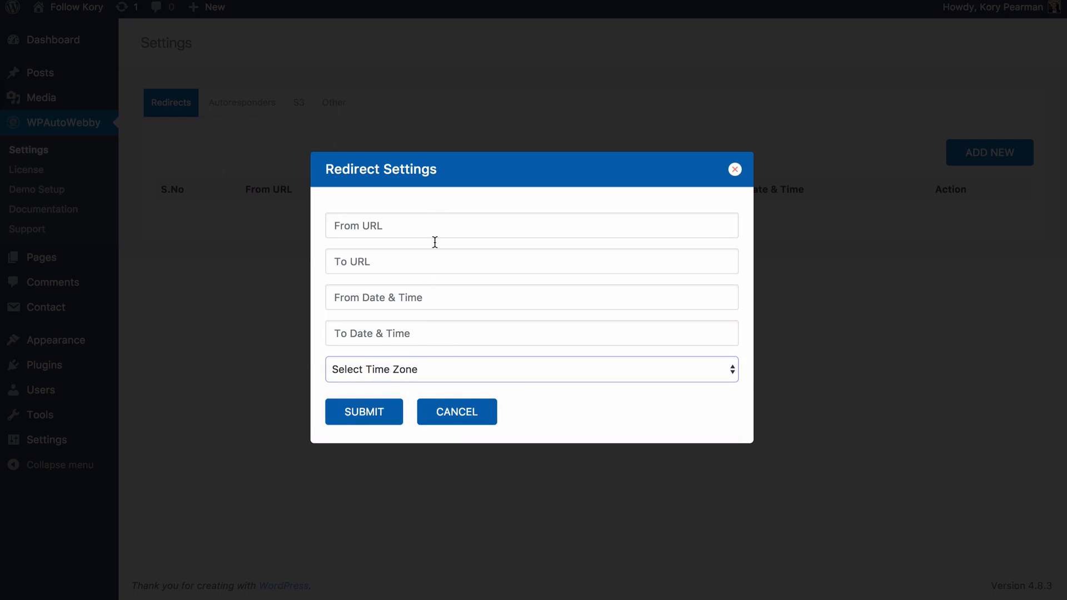
{"action": "mouse_move", "coordinate": [660, 194]}
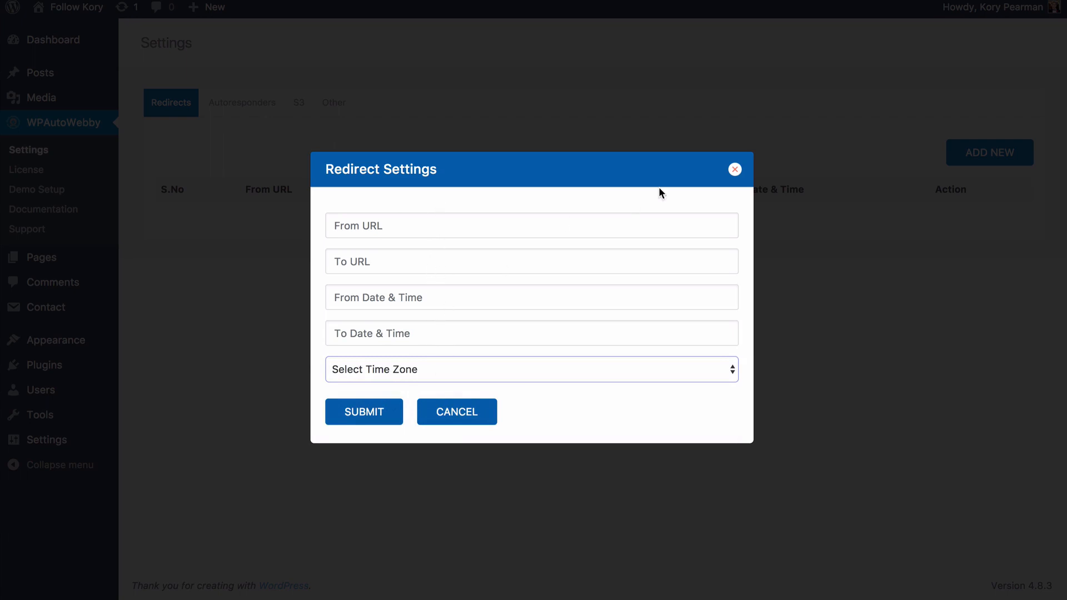
- Cancel the redirect, review the blank S3 AWS settings, and open Live Page 1 in the editor
{"action": "left_click", "coordinate": [734, 169]}
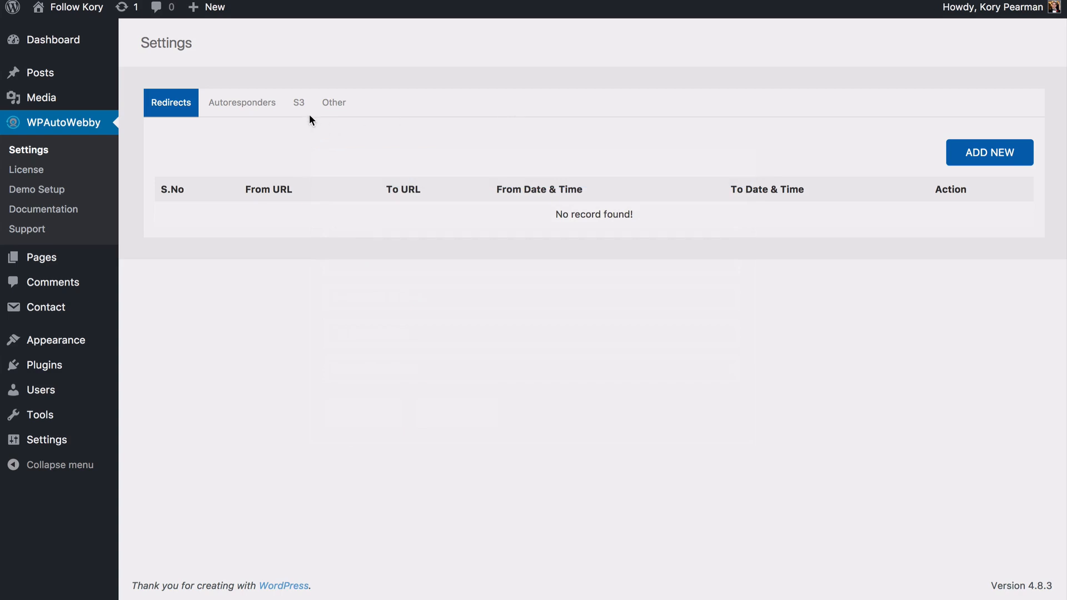
{"action": "left_click", "coordinate": [297, 102]}
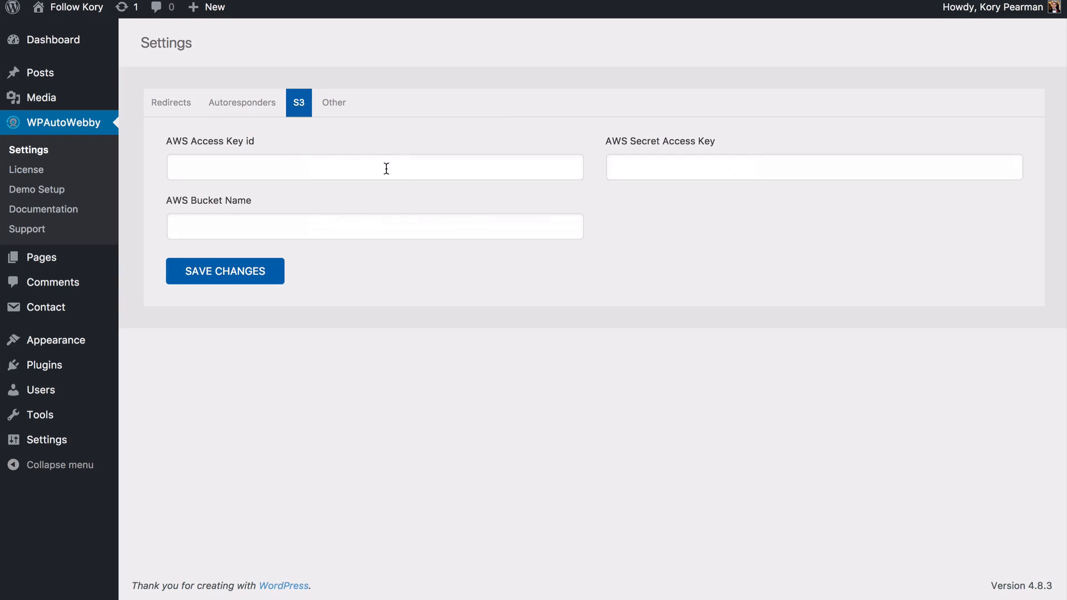
{"action": "mouse_move", "coordinate": [644, 197]}
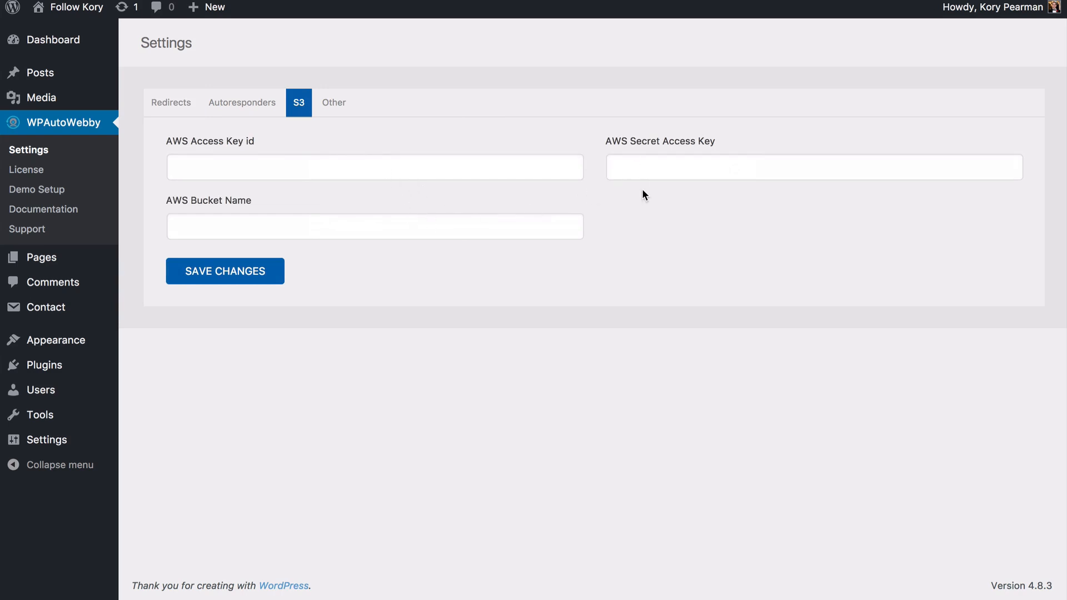
{"action": "mouse_move", "coordinate": [626, 274]}
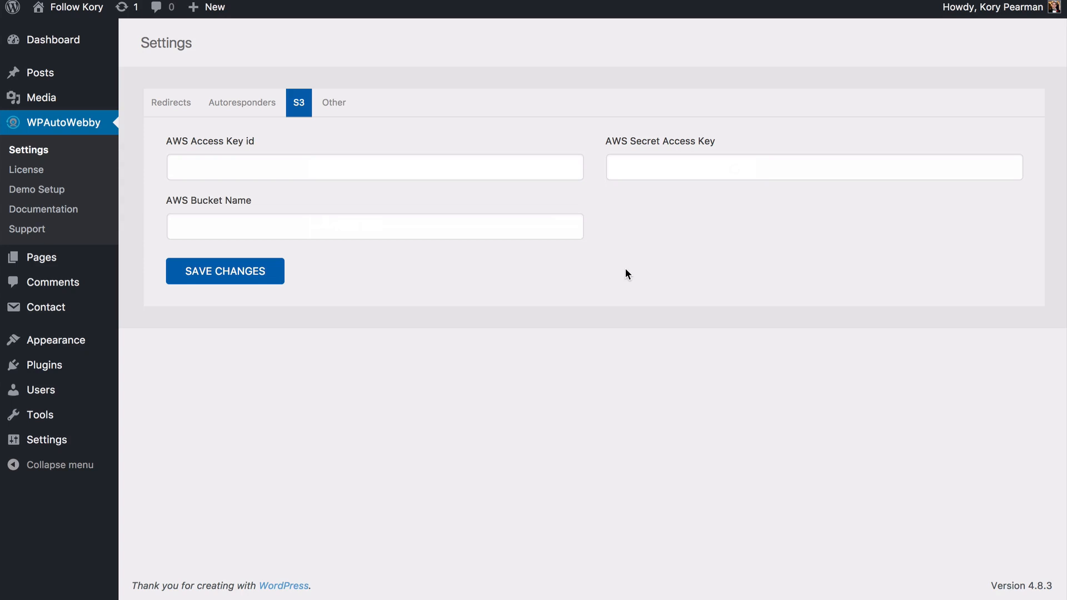
{"action": "mouse_move", "coordinate": [572, 236]}
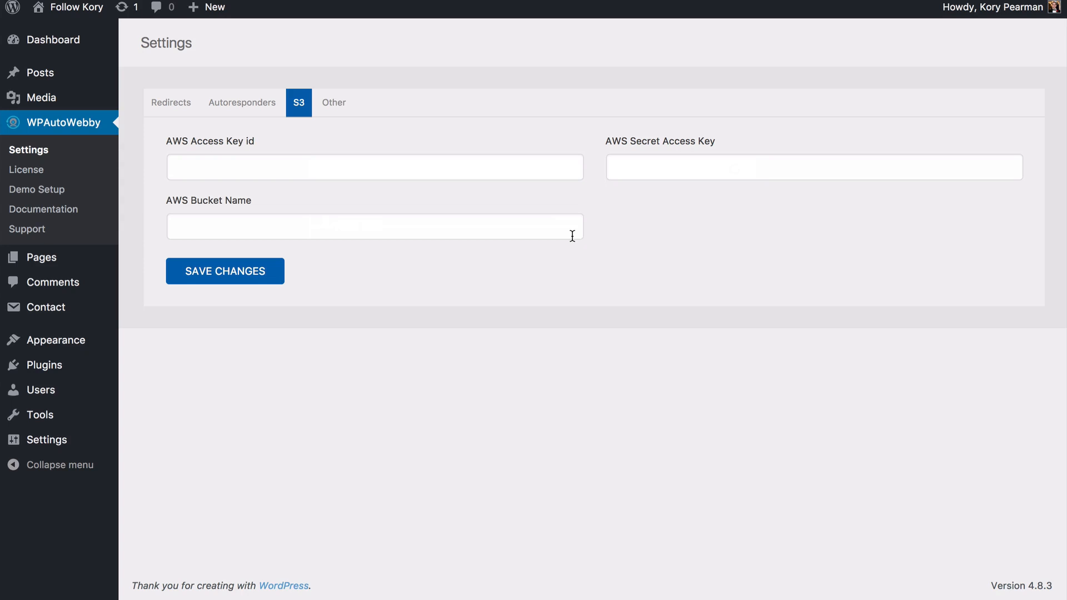
{"action": "mouse_move", "coordinate": [476, 255]}
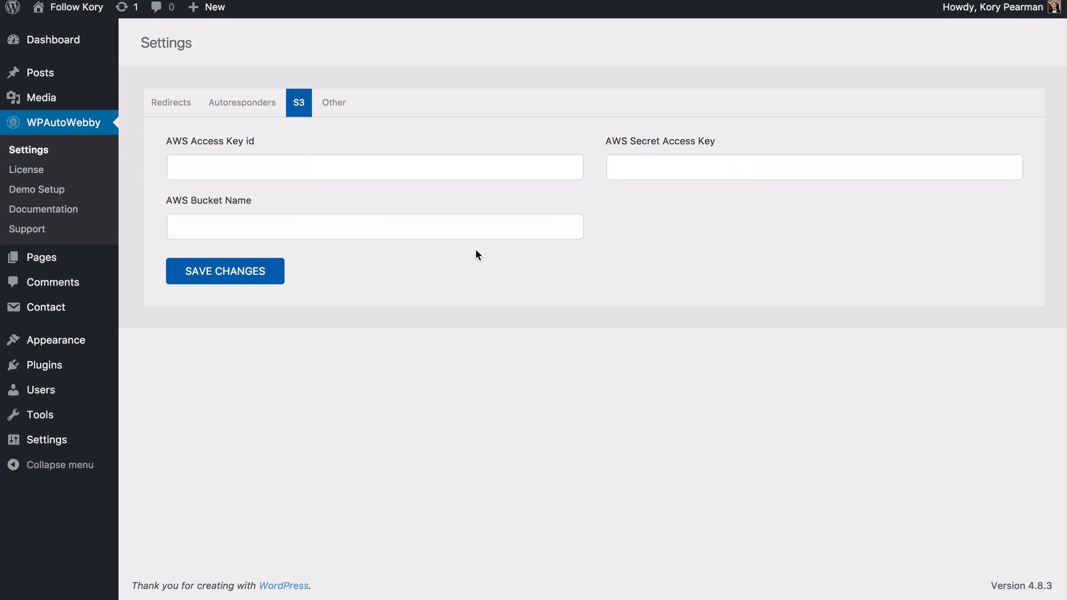
{"action": "mouse_move", "coordinate": [134, 131]}
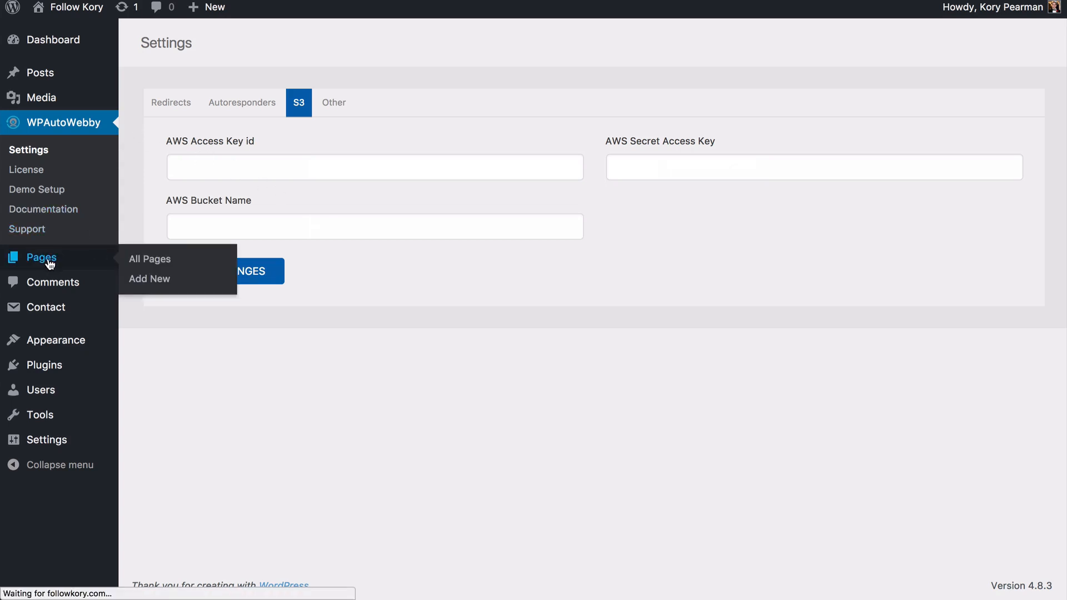
{"action": "left_click", "coordinate": [149, 258]}
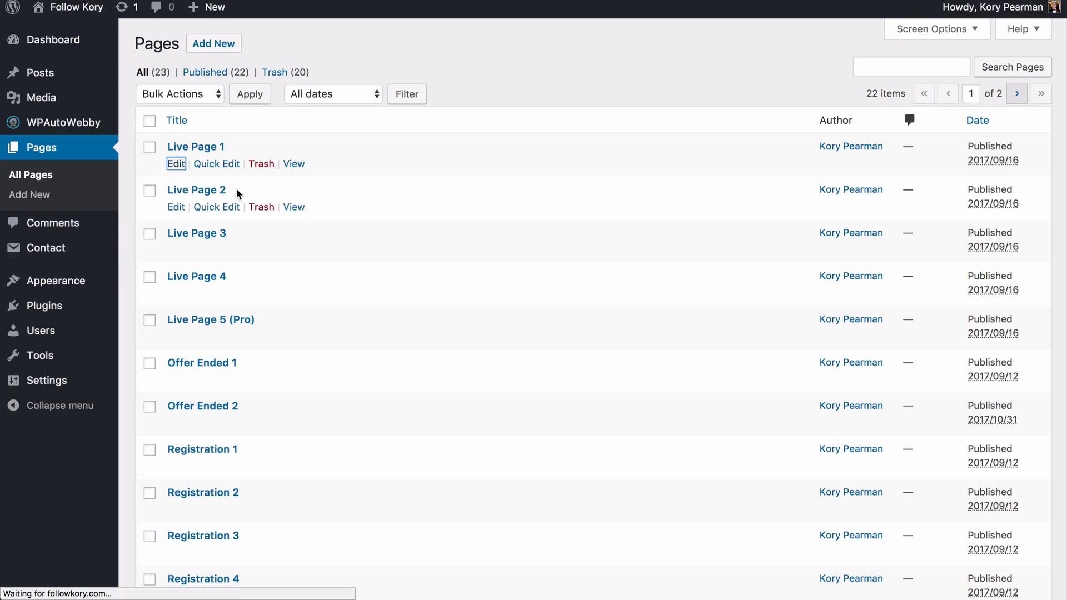
{"action": "left_click", "coordinate": [176, 163]}
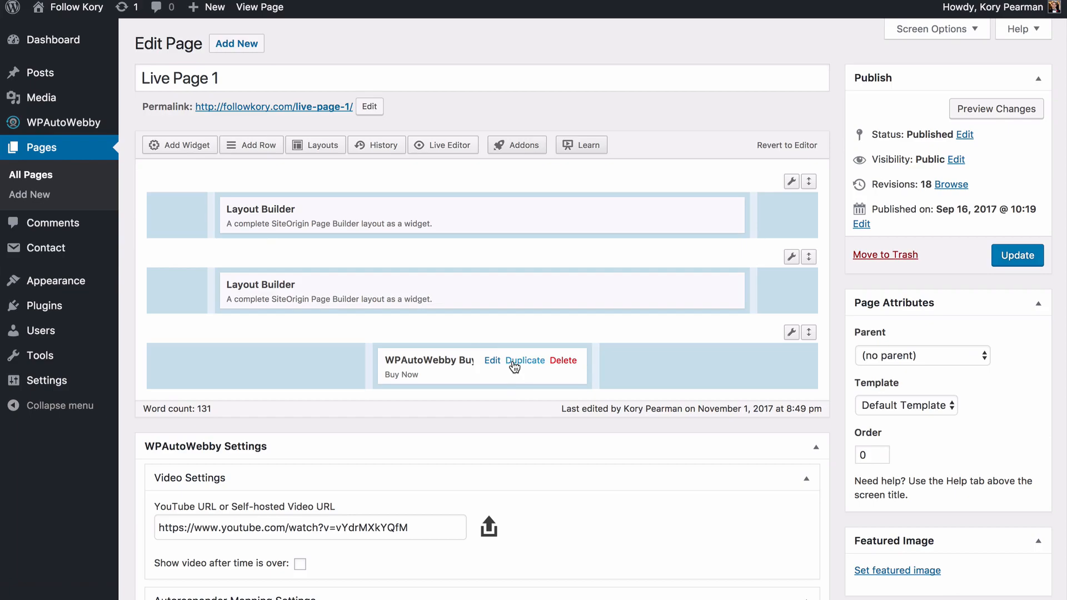
- Open the Buy Now Button widget settings and inspect its link (#) and view time (2)
{"action": "left_click", "coordinate": [492, 360]}
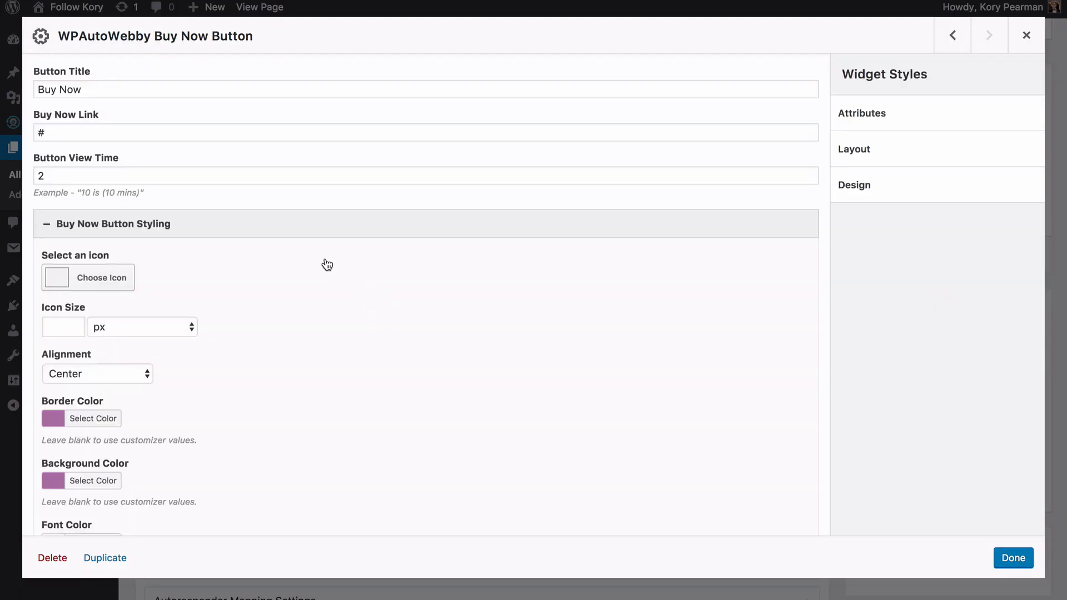
{"action": "mouse_move", "coordinate": [110, 171]}
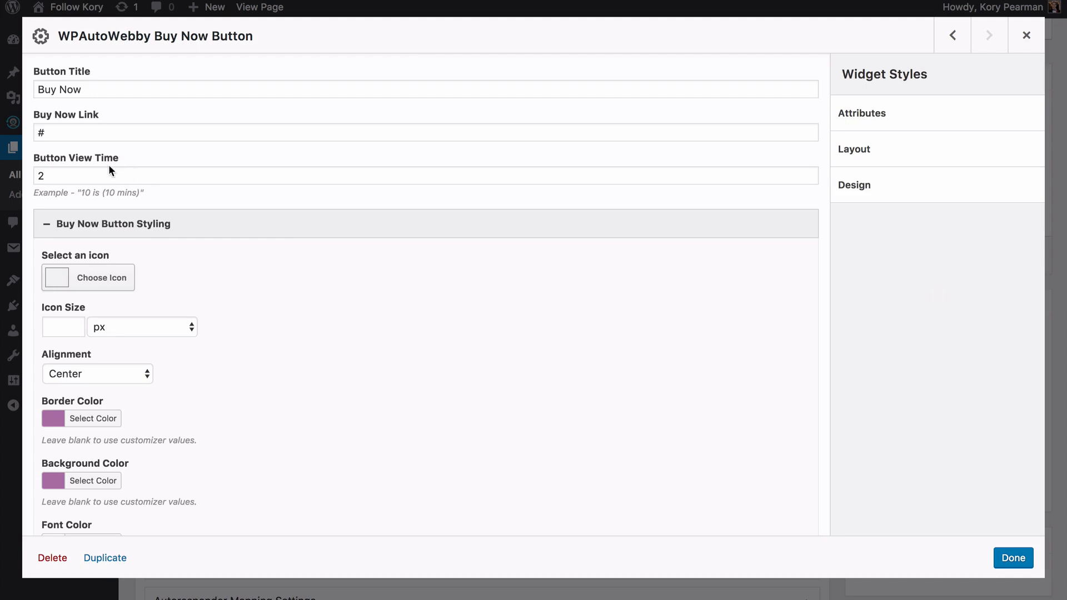
{"action": "left_click", "coordinate": [425, 175]}
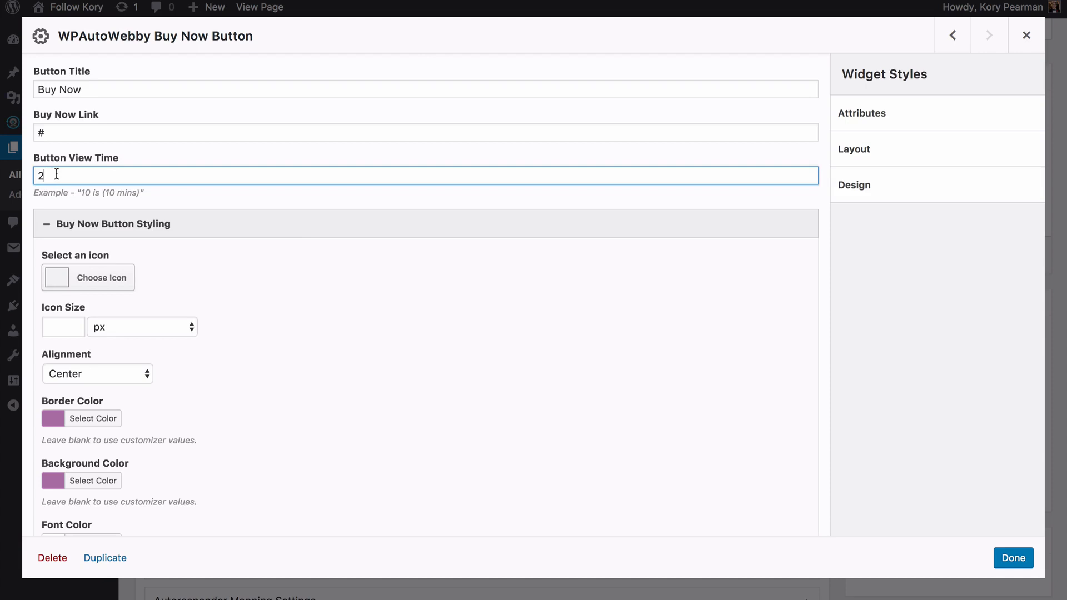
{"action": "mouse_move", "coordinate": [60, 109]}
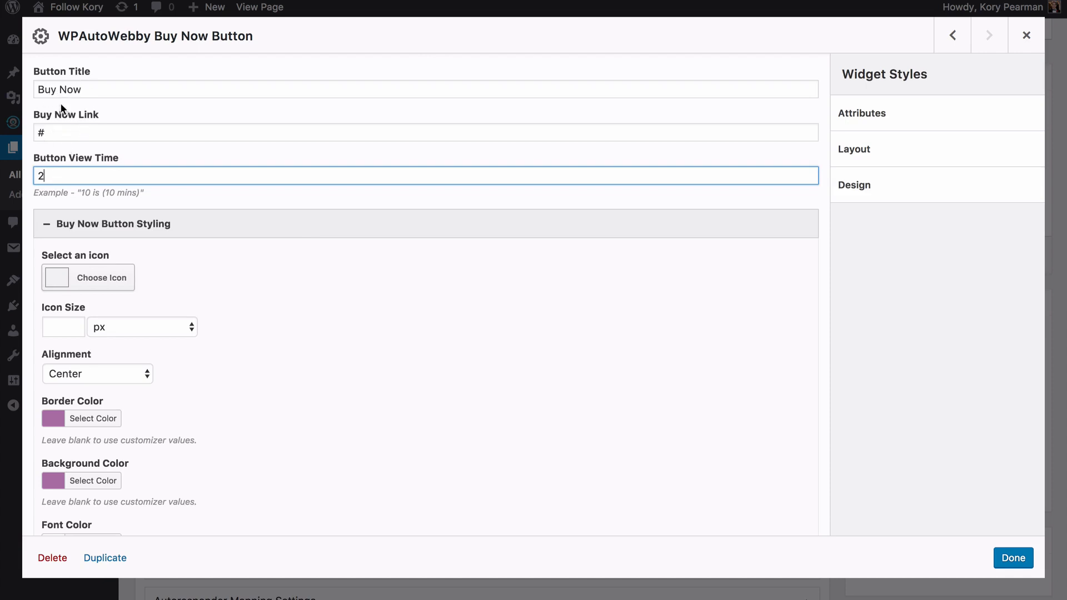
{"action": "left_click", "coordinate": [425, 132]}
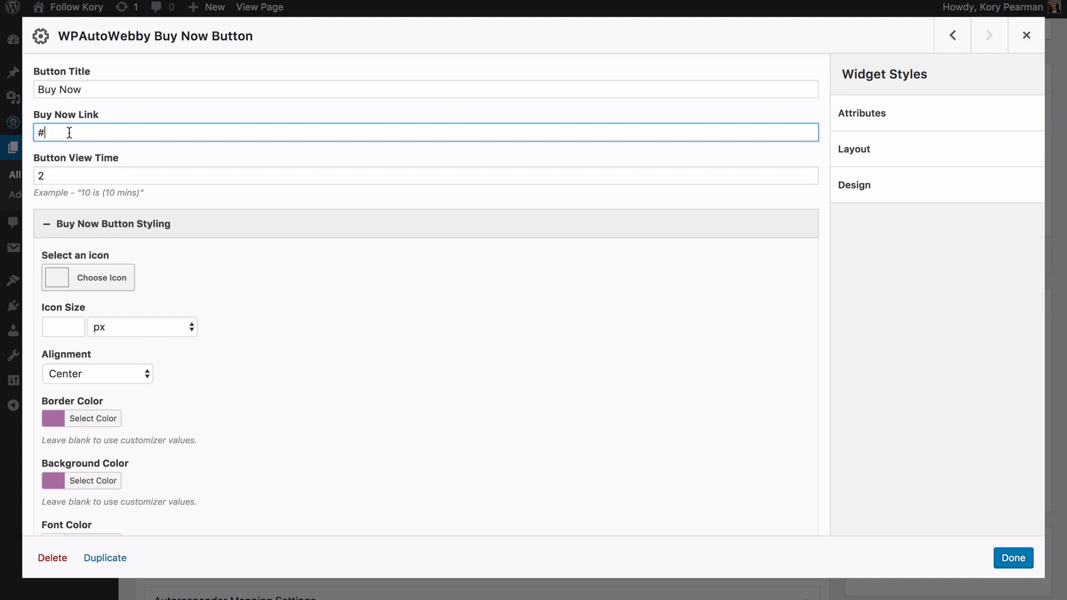
{"action": "left_click", "coordinate": [424, 176]}
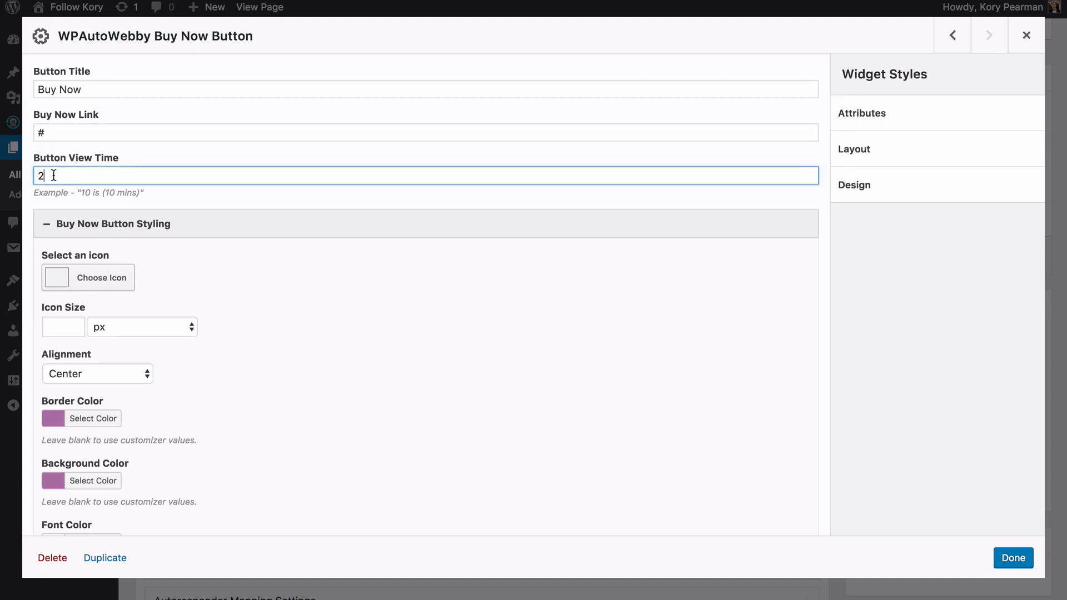
- Replace the Button View Time value 2 with 5
{"action": "type", "text": "5"}
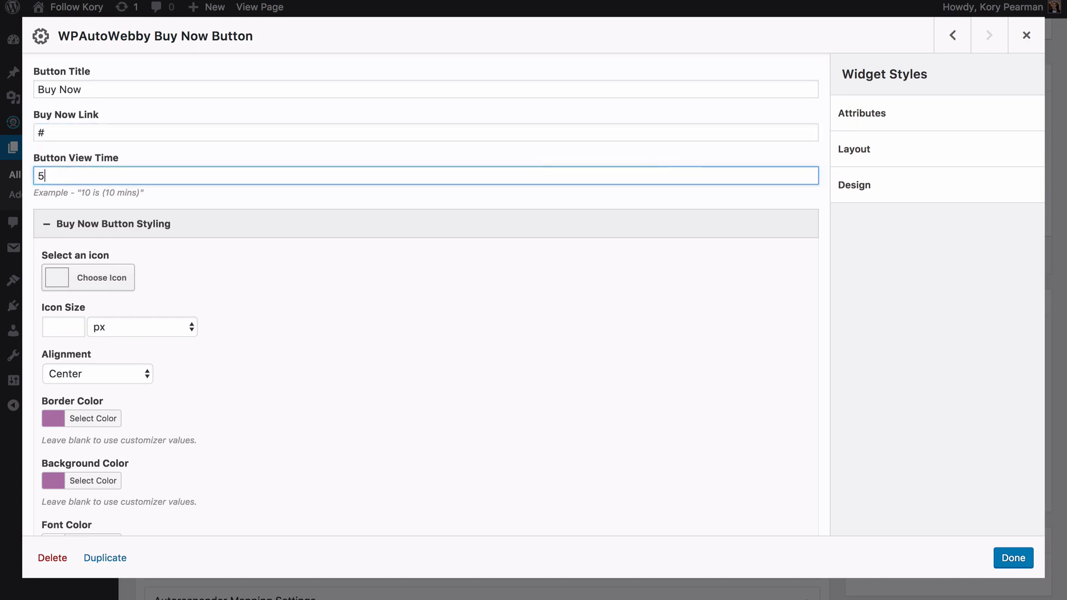
{"action": "mouse_move", "coordinate": [157, 159]}
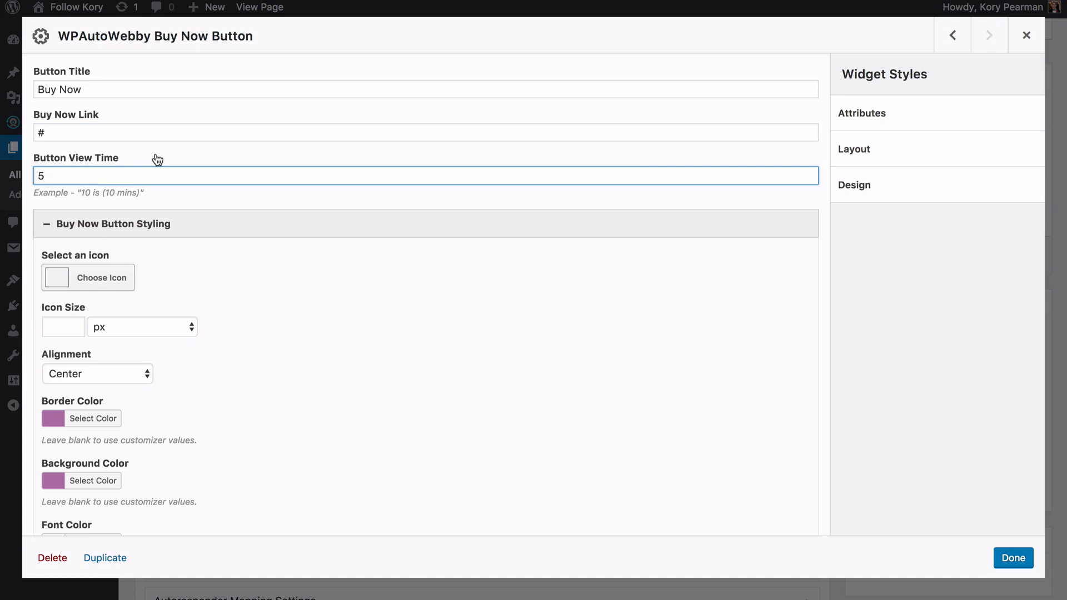
{"action": "mouse_move", "coordinate": [101, 169]}
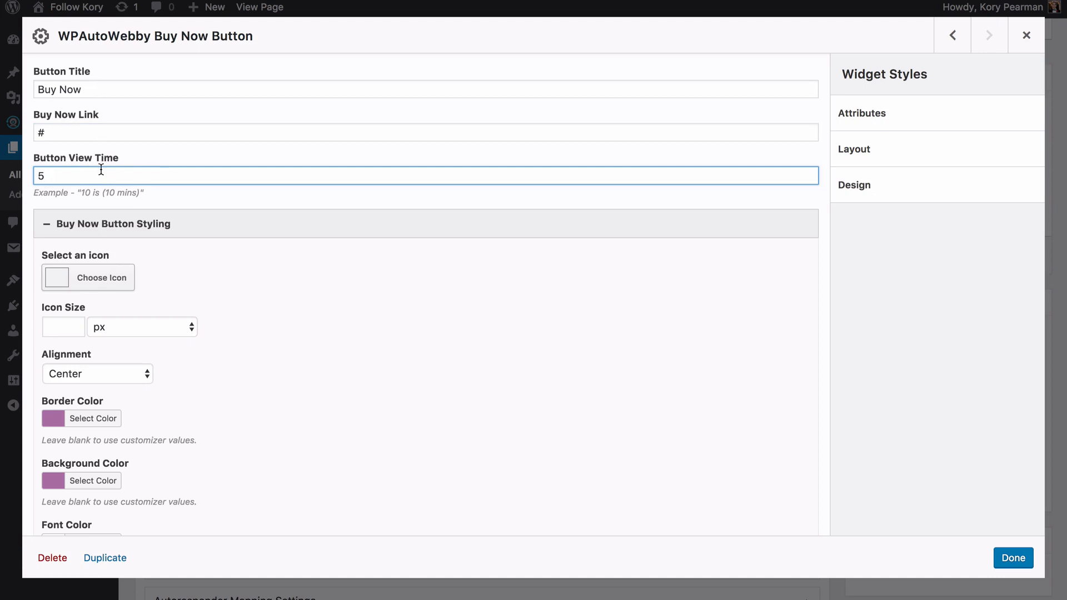
{"action": "mouse_move", "coordinate": [61, 171]}
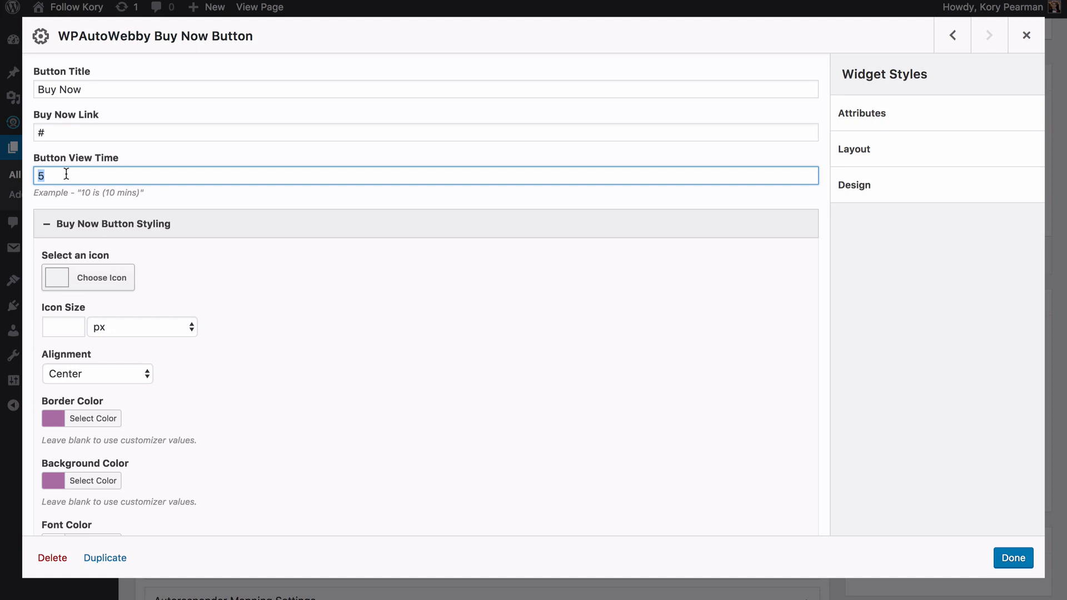
- Enter 64 as the Button View Time, replacing 5
{"action": "type", "text": "64"}
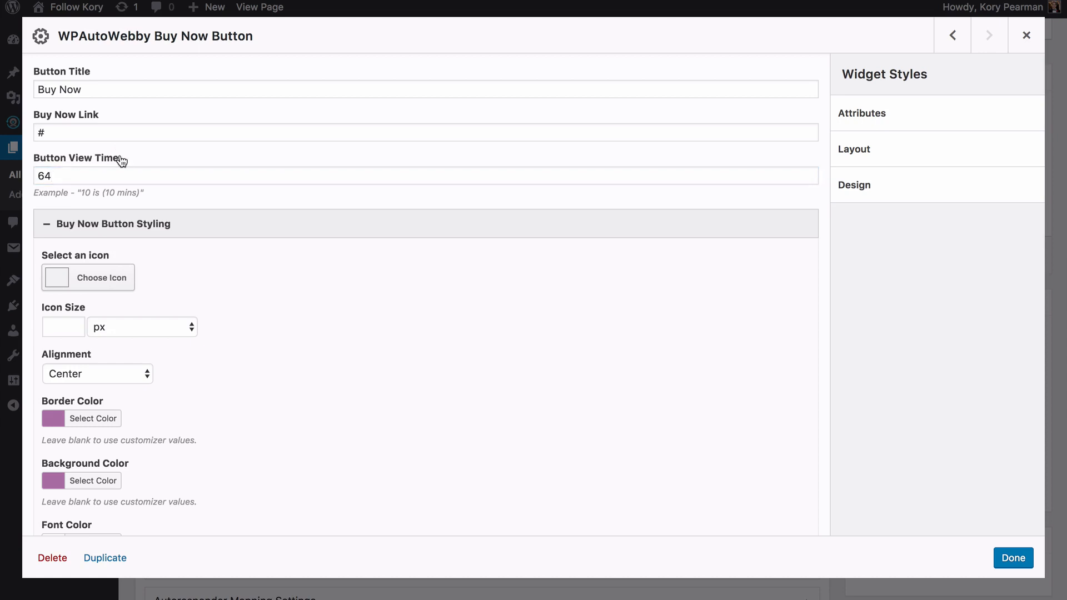
{"action": "mouse_move", "coordinate": [240, 213]}
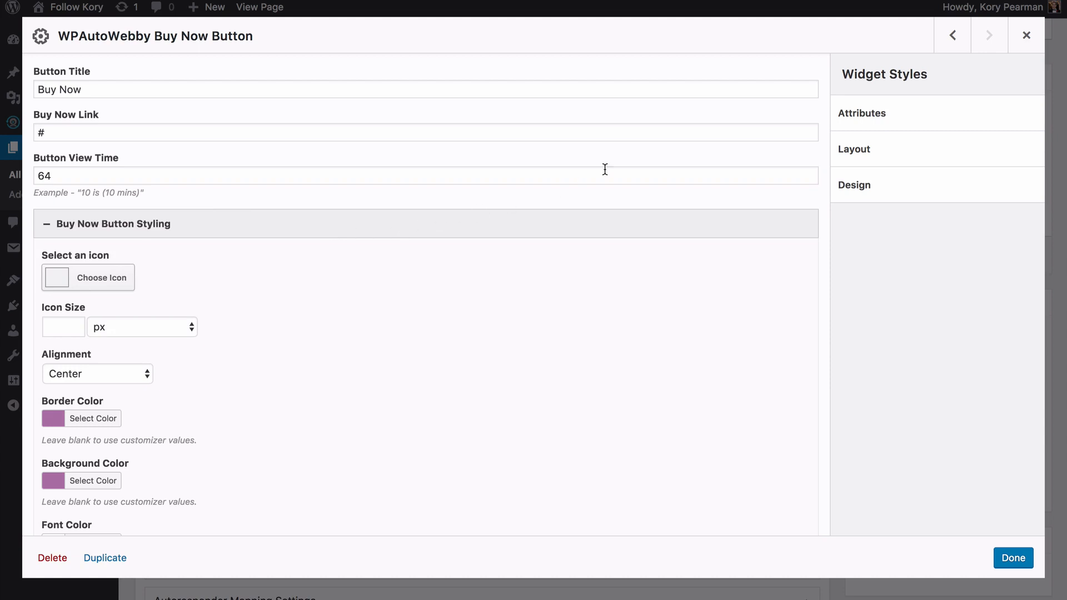
{"action": "mouse_move", "coordinate": [881, 77]}
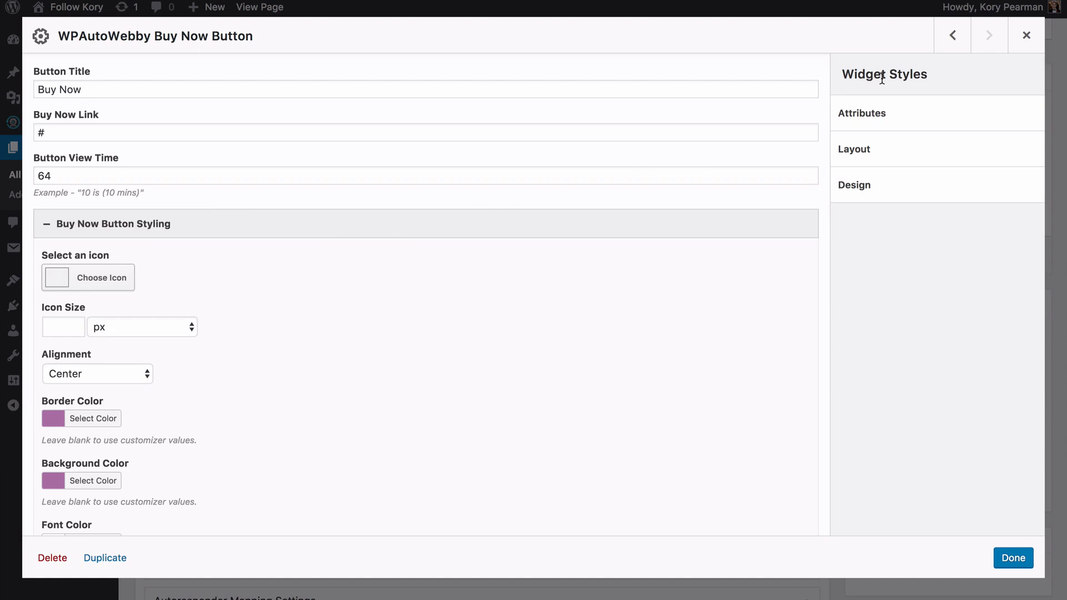